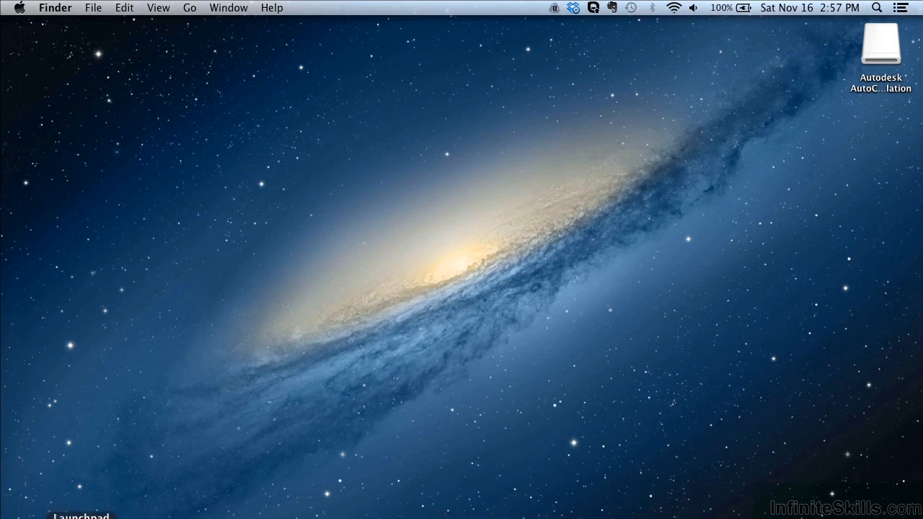
Open Launchpad and the Autodesk (Other) group to launch AutoCAD 2014.
{"action": "left_click", "coordinate": [81, 515]}
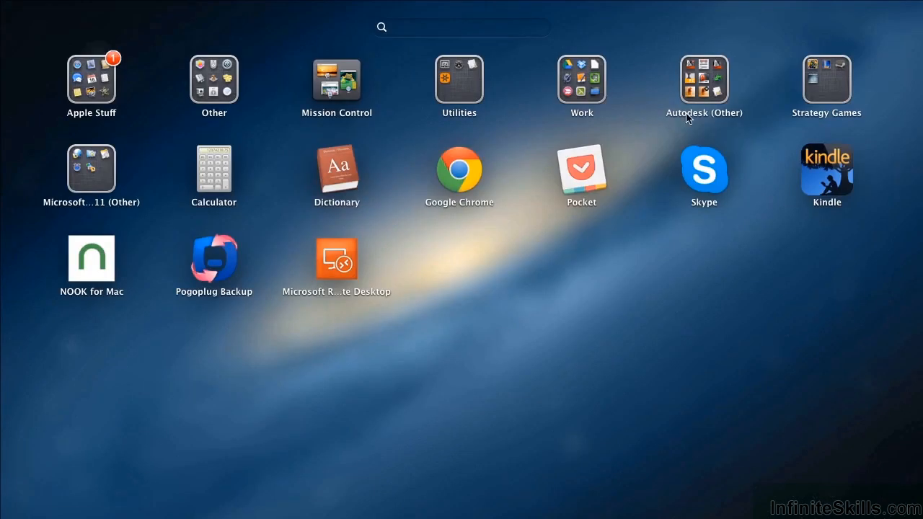
{"action": "left_click", "coordinate": [704, 80]}
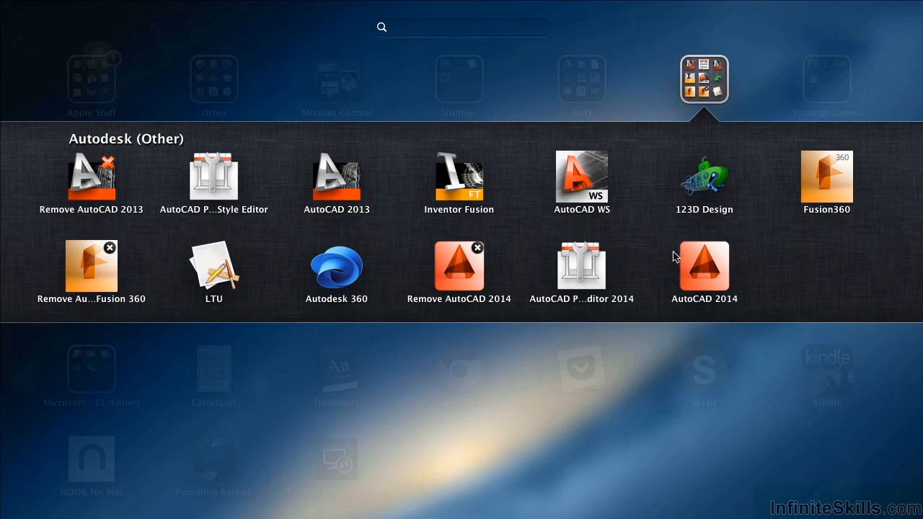
{"action": "mouse_move", "coordinate": [708, 276]}
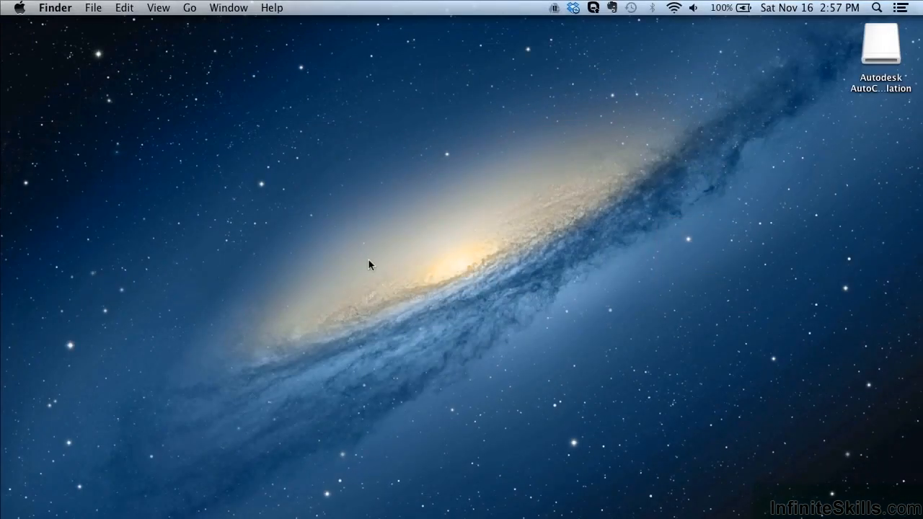
{"action": "mouse_move", "coordinate": [411, 240]}
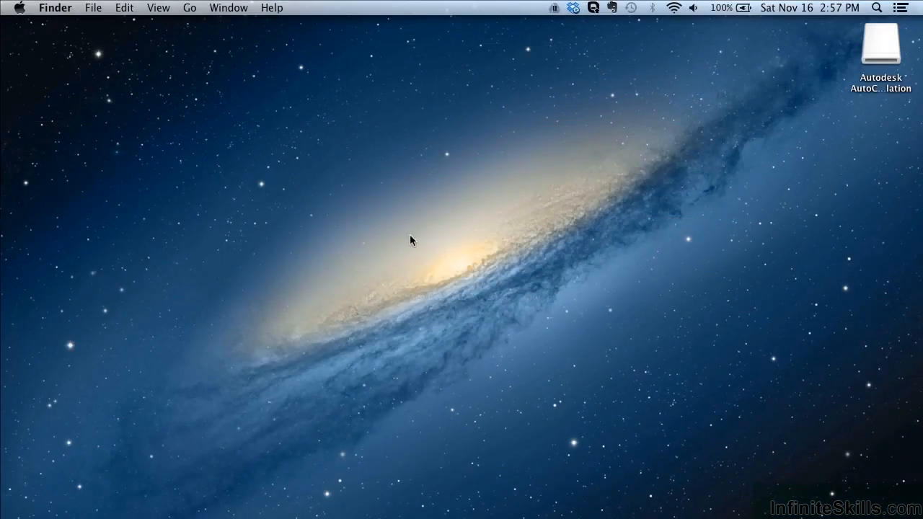
{"action": "mouse_move", "coordinate": [421, 240]}
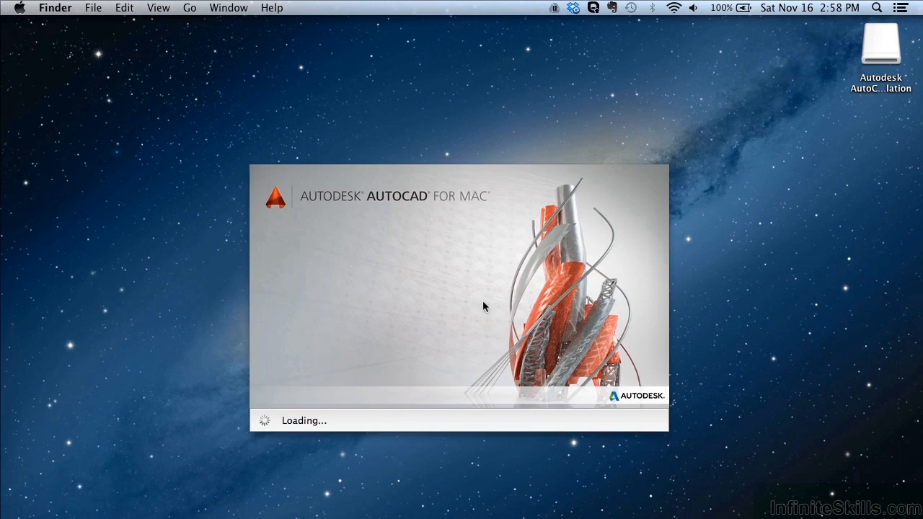
{"action": "mouse_move", "coordinate": [447, 276]}
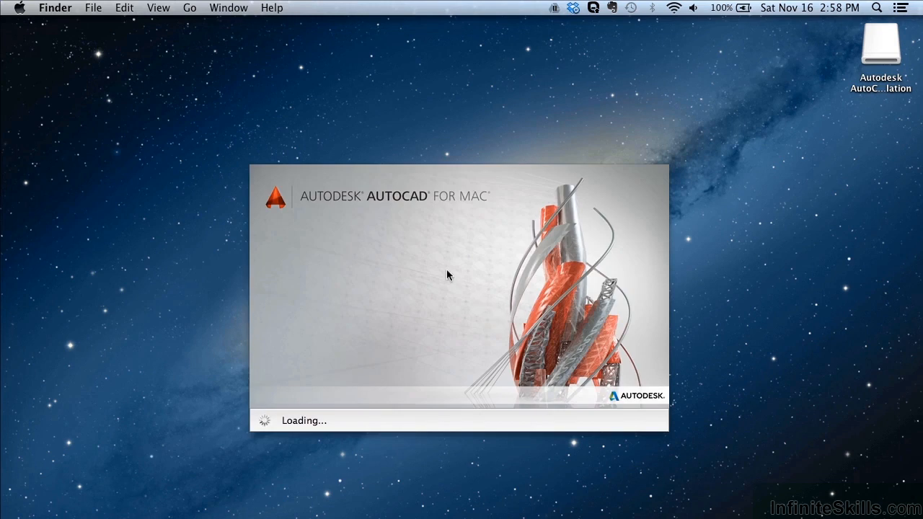
{"action": "mouse_move", "coordinate": [447, 274]}
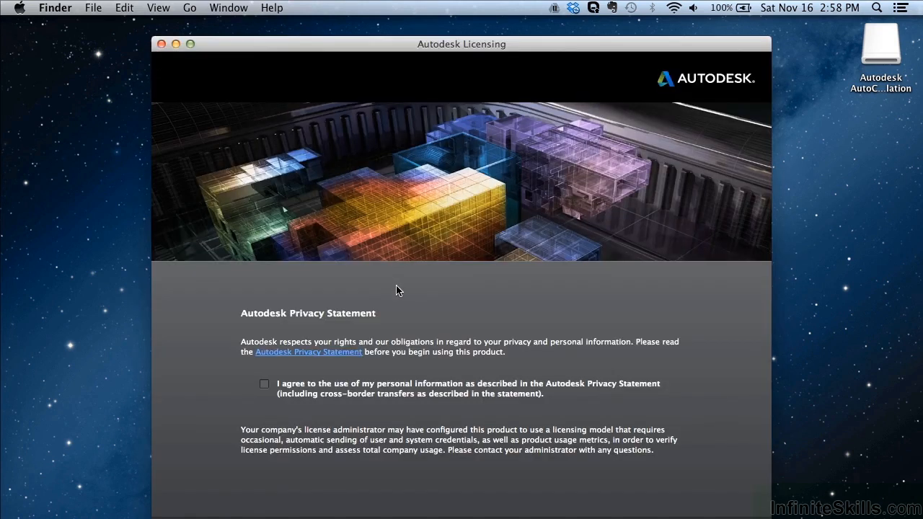
{"action": "mouse_move", "coordinate": [341, 399]}
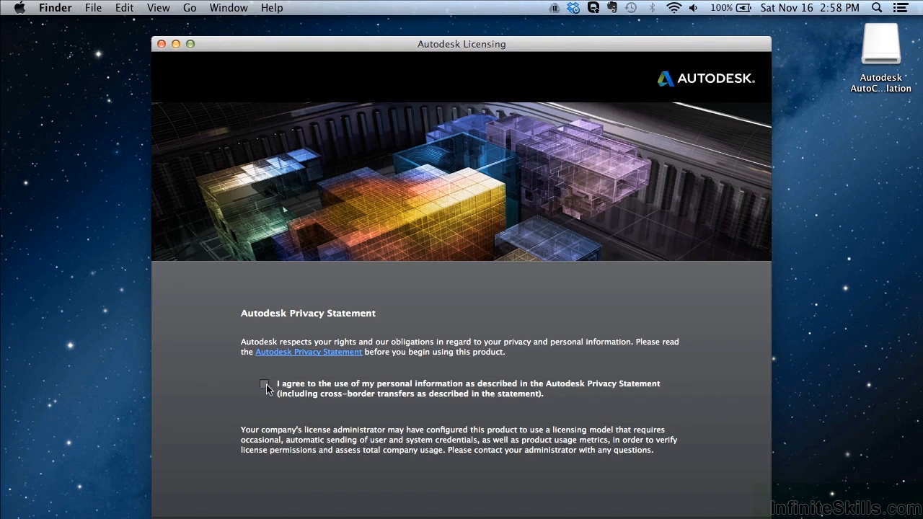
Tick 'I agree' under the Autodesk Privacy Statement in the licensing window.
{"action": "left_click", "coordinate": [265, 384]}
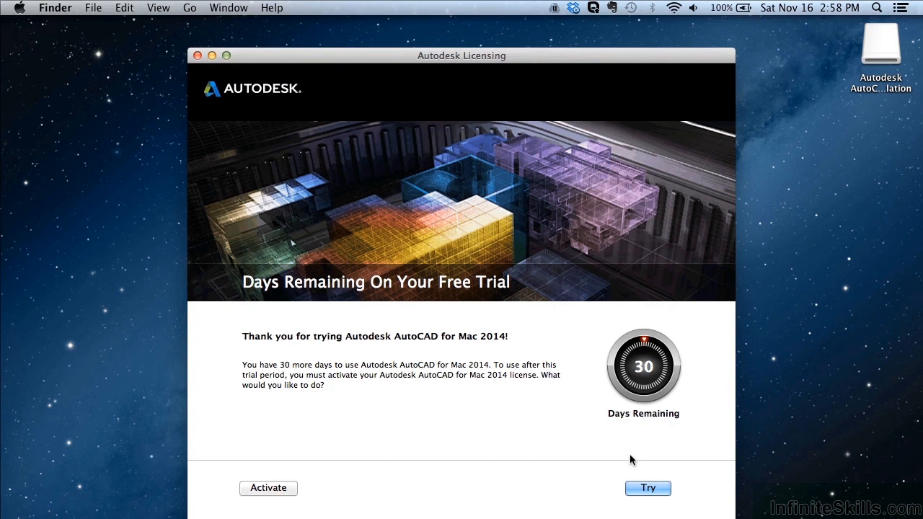
{"action": "mouse_move", "coordinate": [583, 424]}
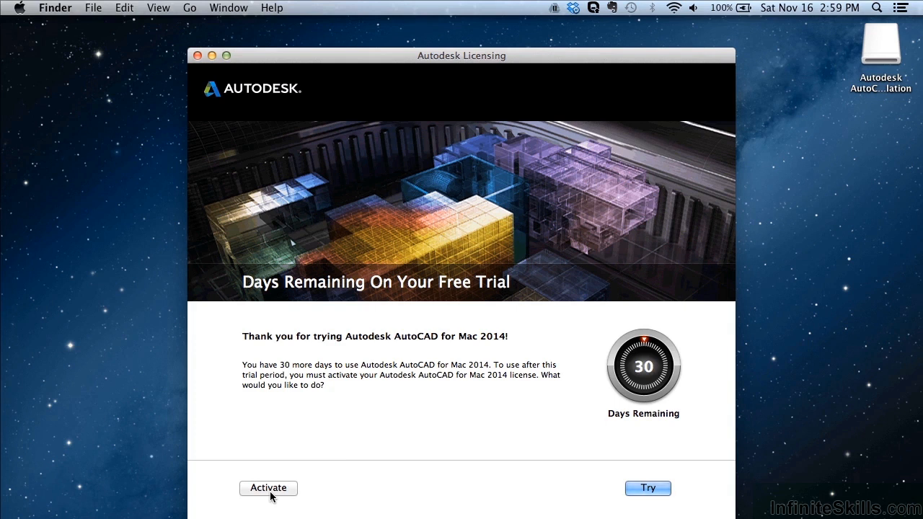
{"action": "mouse_move", "coordinate": [454, 461]}
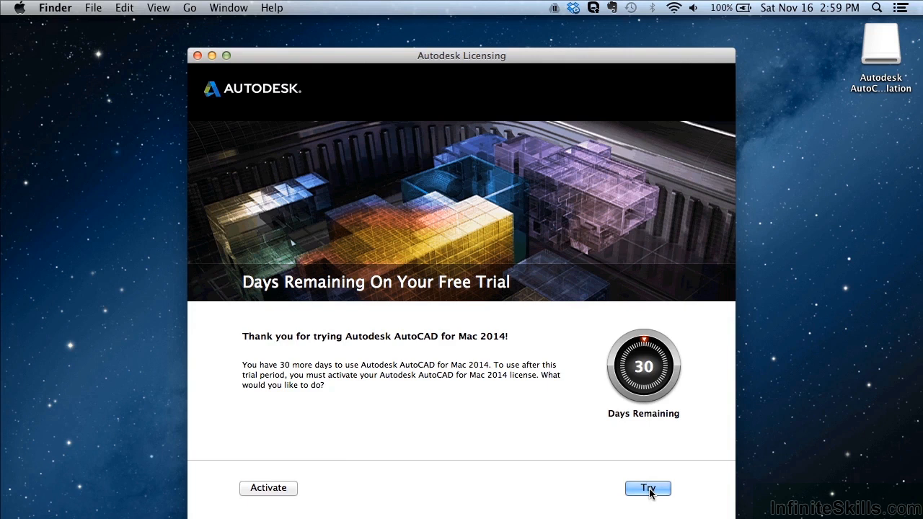
Choose Try to keep using the 30-day free trial without activating.
{"action": "left_click", "coordinate": [647, 488]}
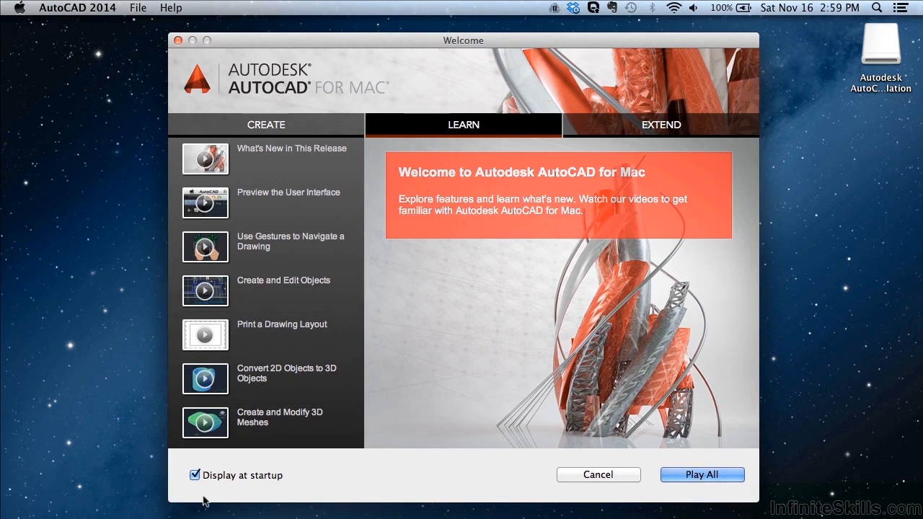
Turn 'Display at startup' off and back on in the Welcome window.
{"action": "left_click", "coordinate": [195, 476]}
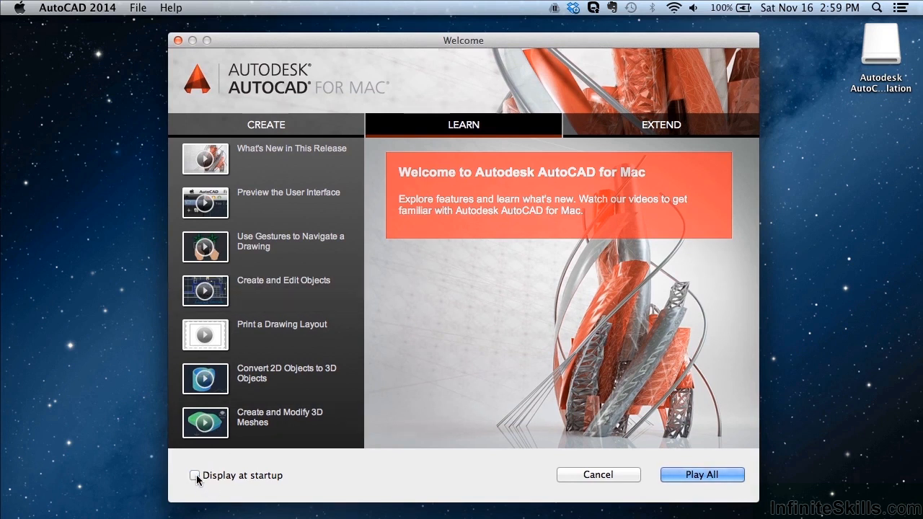
{"action": "left_click", "coordinate": [194, 475]}
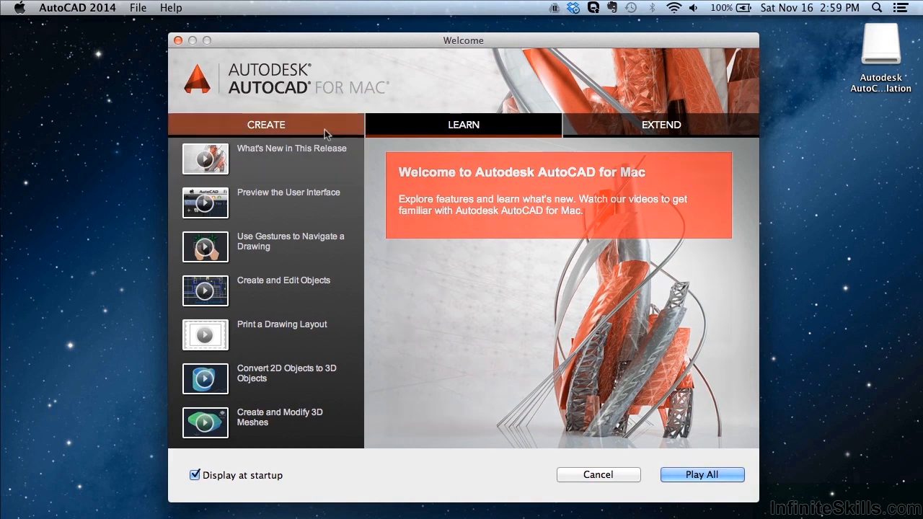
Explore the Create options: Continue Working, New templates, and a cancelled Open Files browser.
{"action": "left_click", "coordinate": [265, 124]}
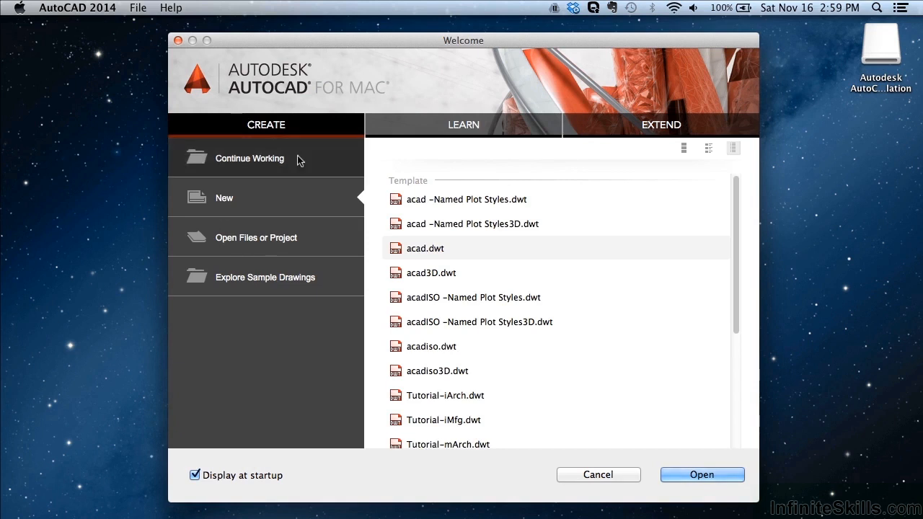
{"action": "left_click", "coordinate": [249, 158]}
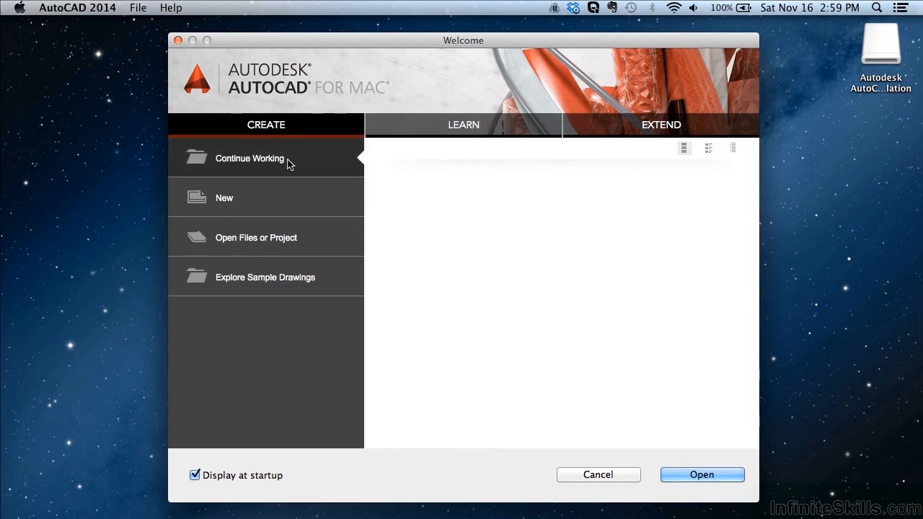
{"action": "mouse_move", "coordinate": [515, 339]}
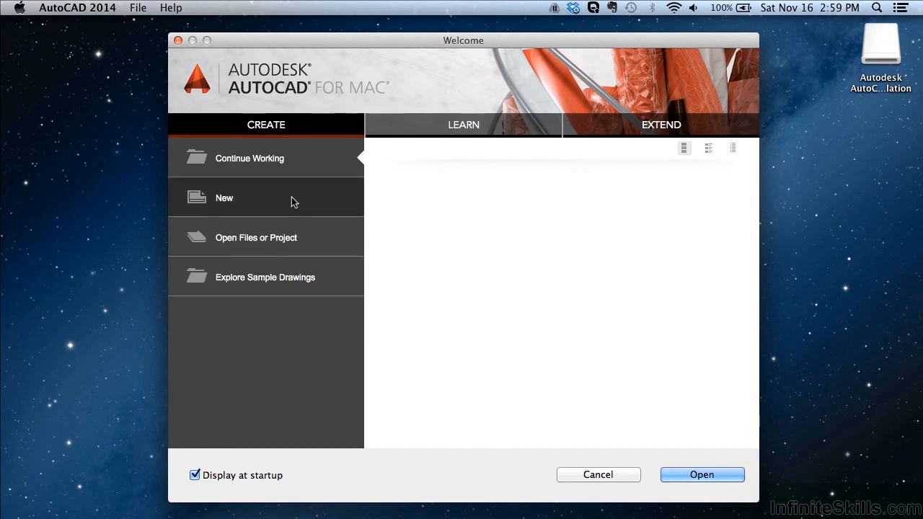
{"action": "left_click", "coordinate": [224, 197]}
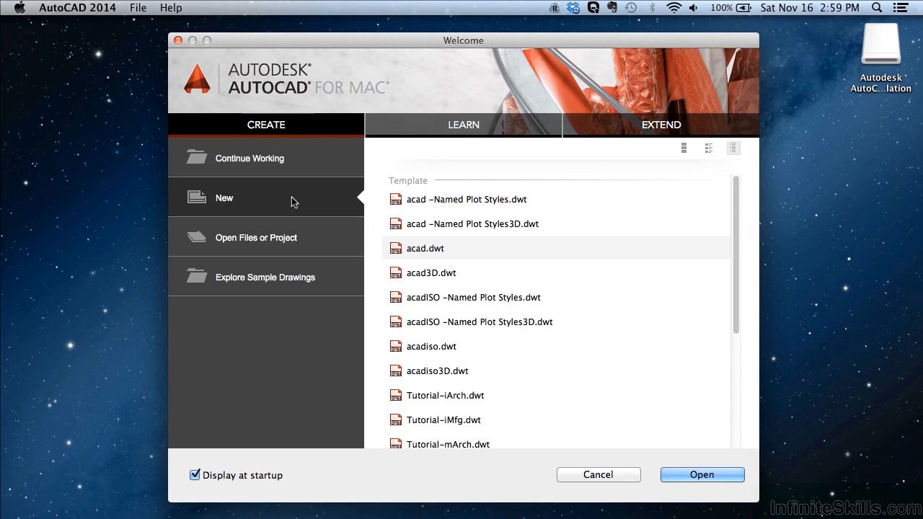
{"action": "mouse_move", "coordinate": [299, 243]}
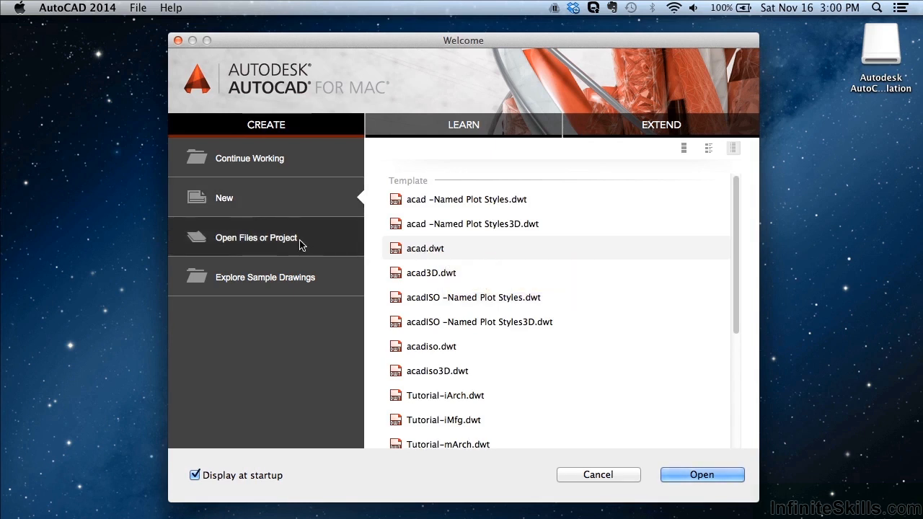
{"action": "left_click", "coordinate": [256, 237]}
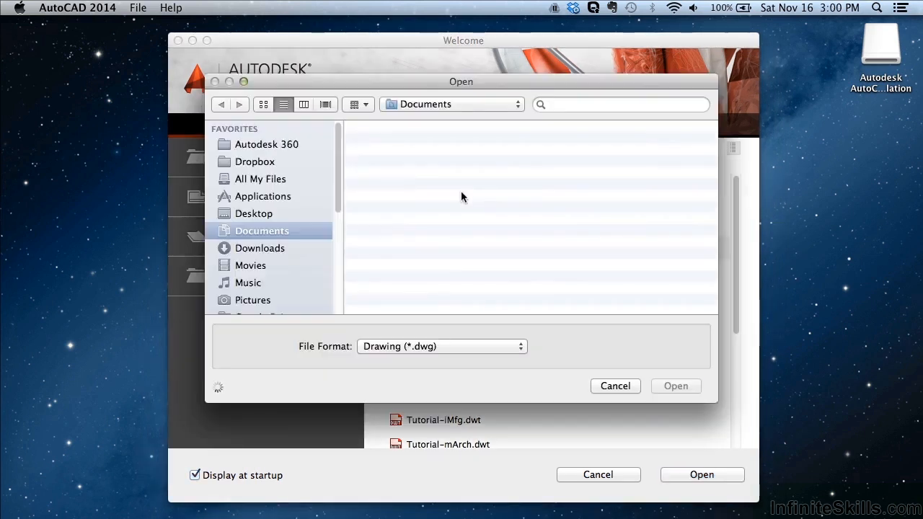
{"action": "left_click", "coordinate": [615, 386]}
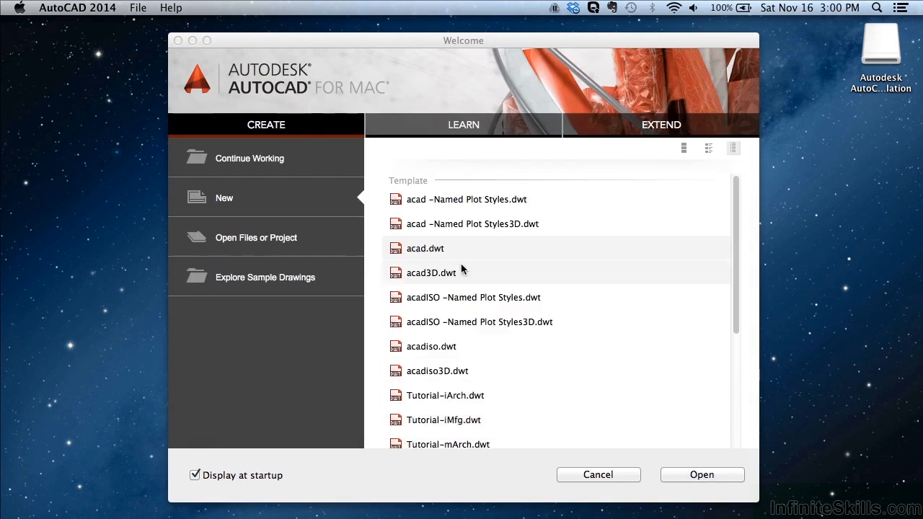
{"action": "mouse_move", "coordinate": [279, 282]}
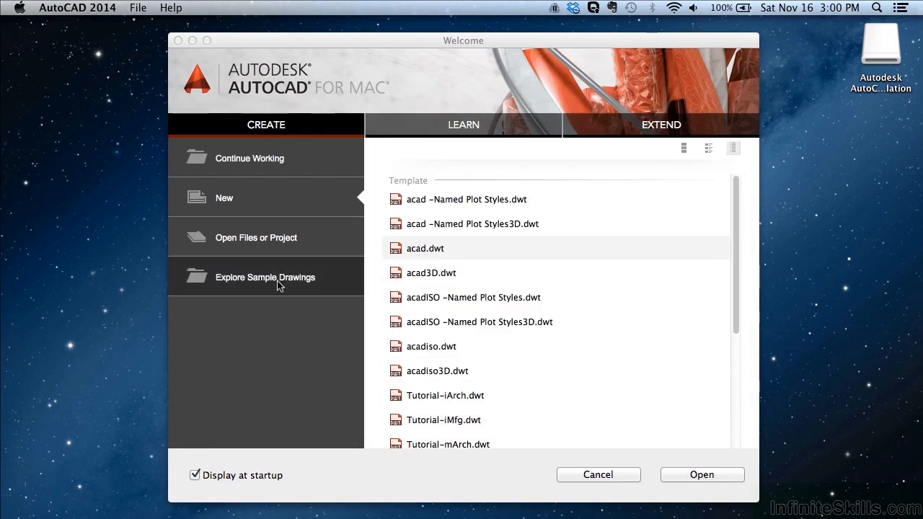
{"action": "left_click", "coordinate": [463, 124]}
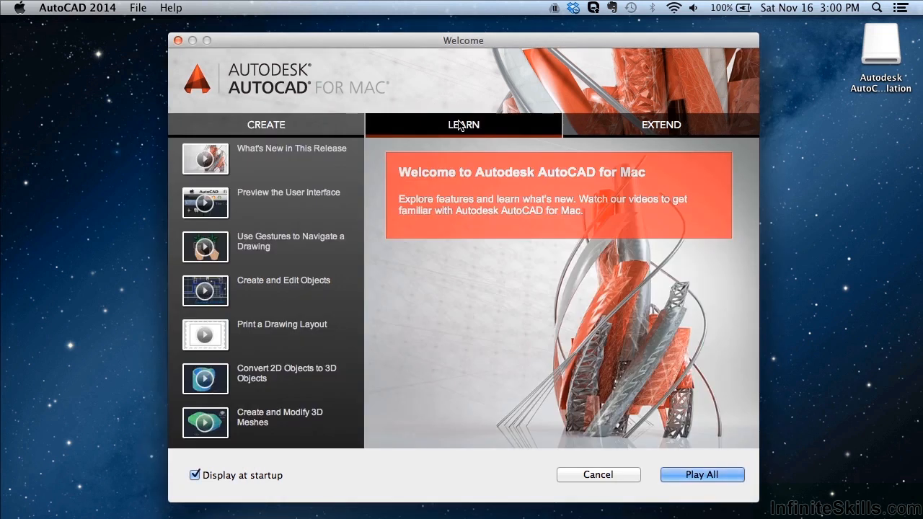
{"action": "left_click", "coordinate": [205, 159]}
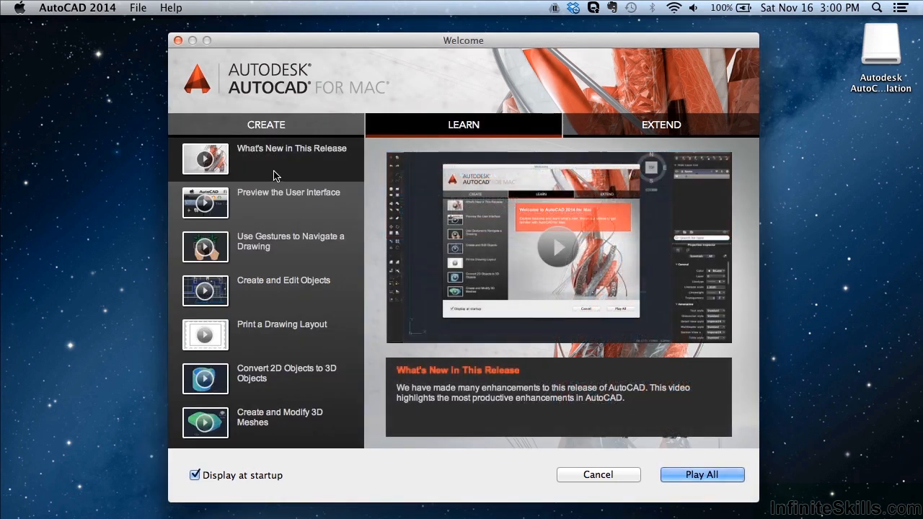
{"action": "left_click", "coordinate": [284, 285]}
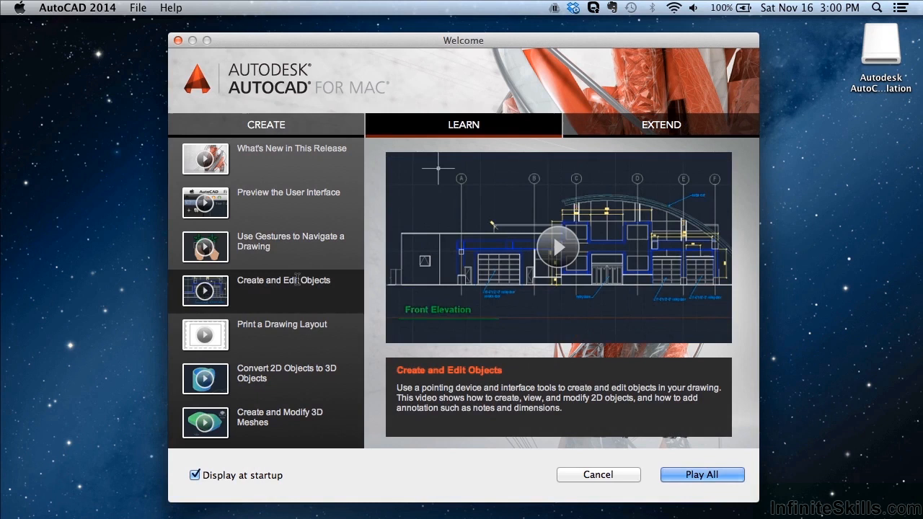
{"action": "left_click", "coordinate": [281, 335]}
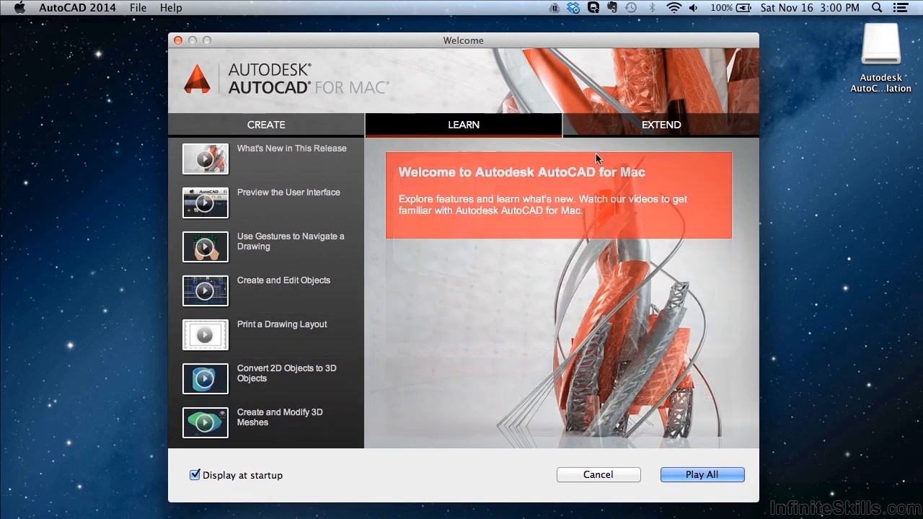
{"action": "left_click", "coordinate": [265, 124]}
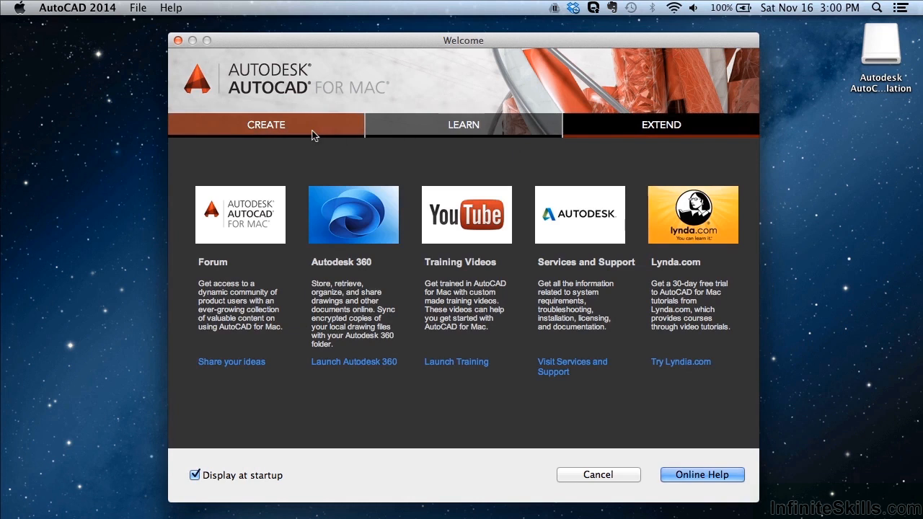
{"action": "left_click", "coordinate": [266, 124]}
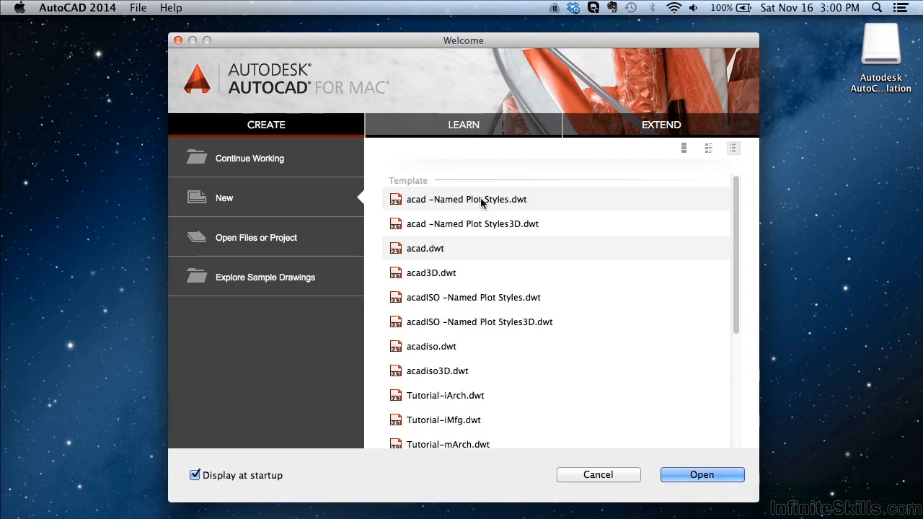
{"action": "mouse_move", "coordinate": [425, 249]}
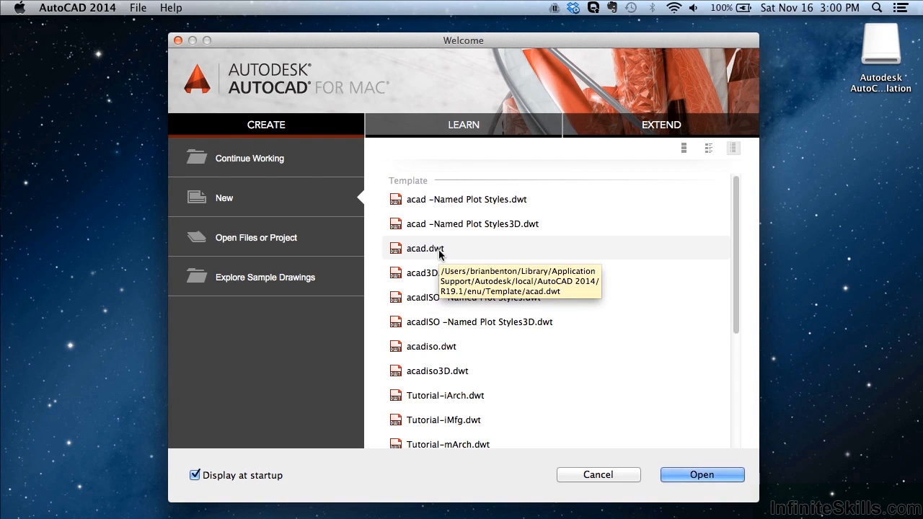
Select the acad.dwt template and open it as Drawing1.dwg.
{"action": "left_click", "coordinate": [425, 248]}
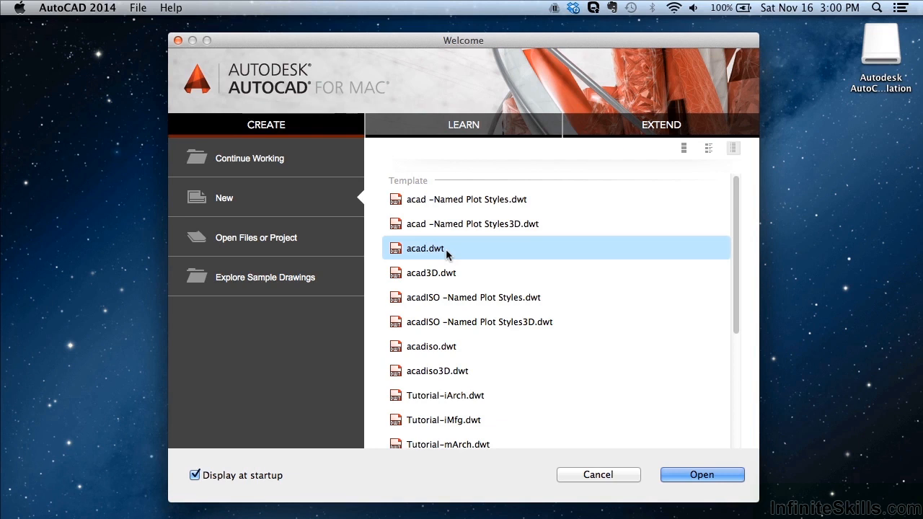
{"action": "mouse_move", "coordinate": [552, 279]}
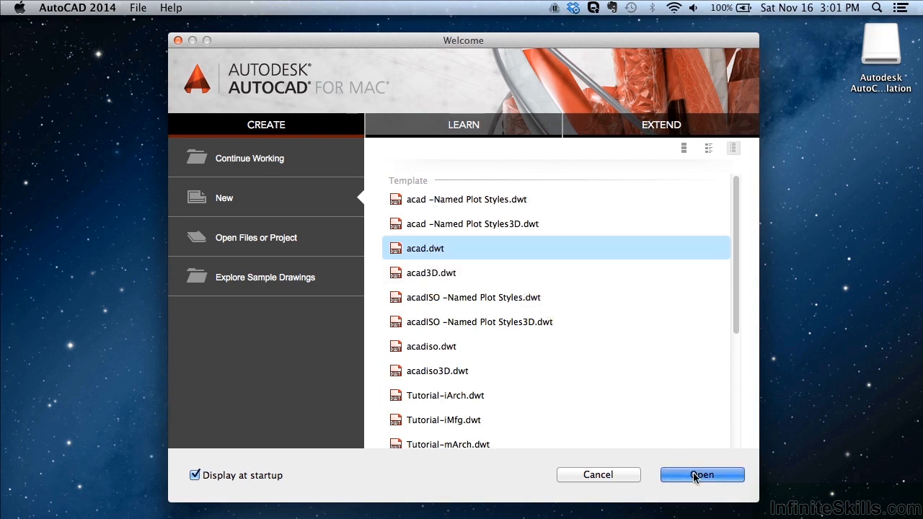
{"action": "left_click", "coordinate": [701, 474]}
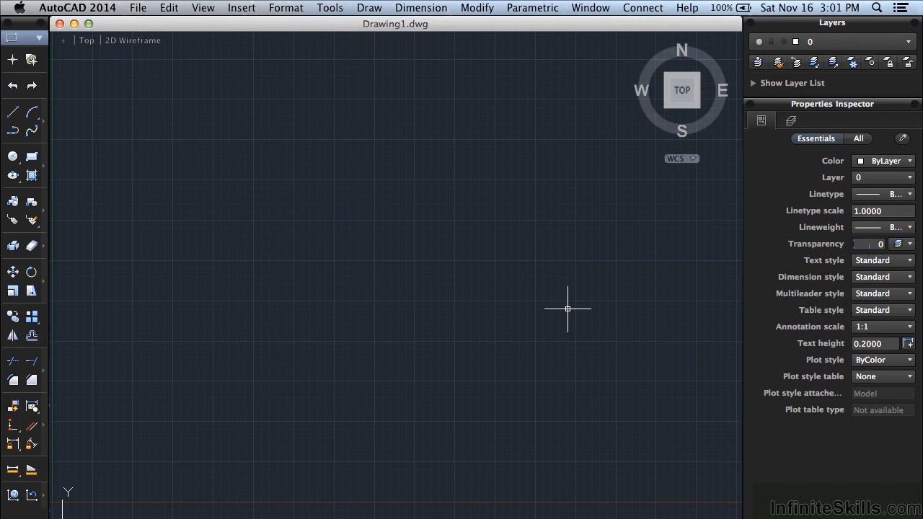
{"action": "mouse_move", "coordinate": [537, 261]}
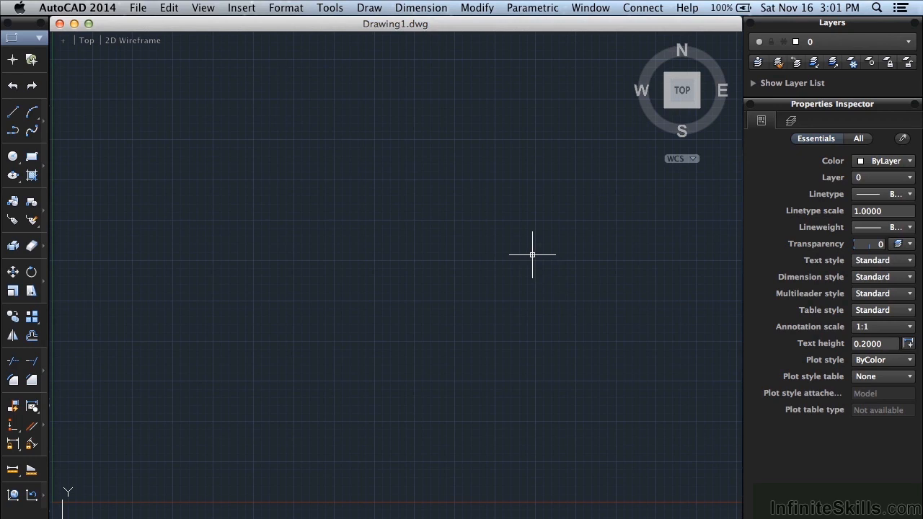
{"action": "mouse_move", "coordinate": [534, 243]}
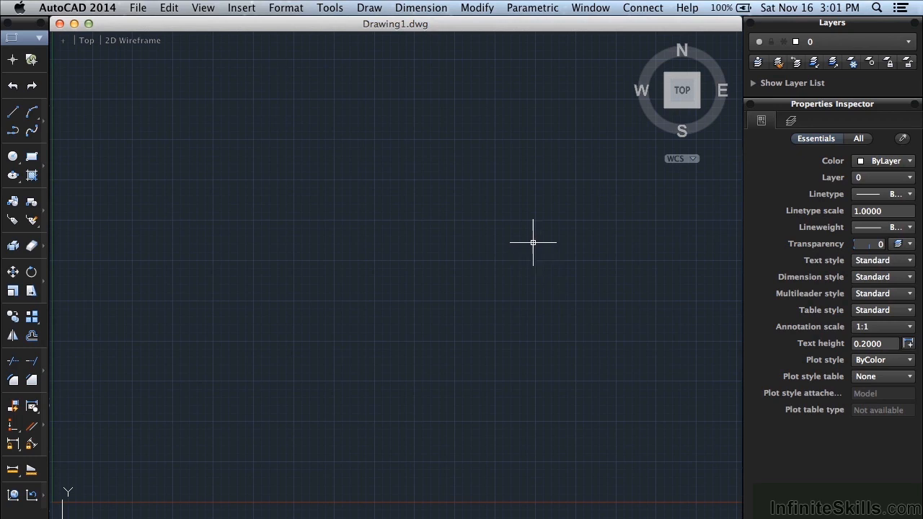
{"action": "mouse_move", "coordinate": [469, 201]}
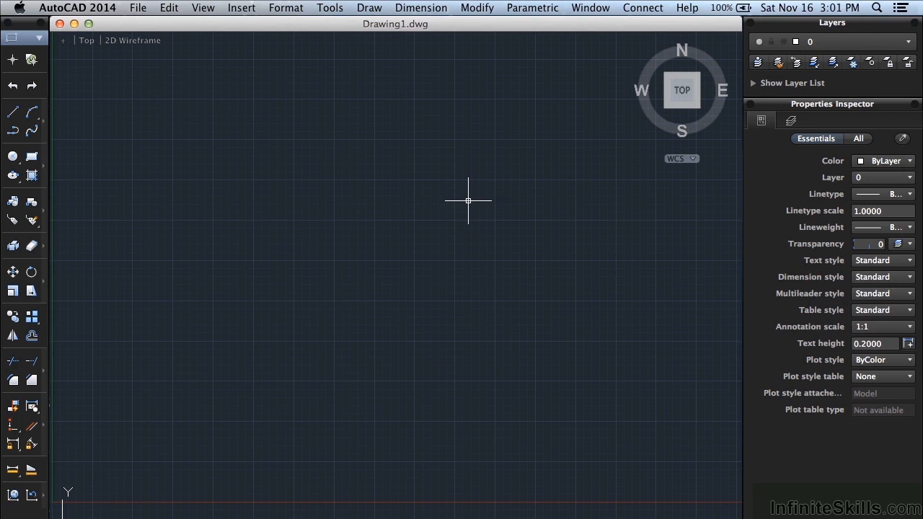
{"action": "mouse_move", "coordinate": [503, 217]}
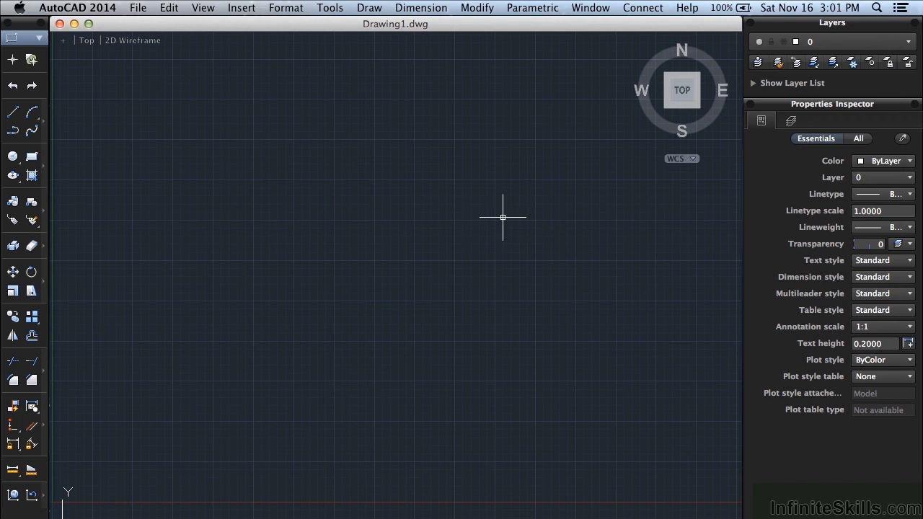
{"action": "mouse_move", "coordinate": [411, 227]}
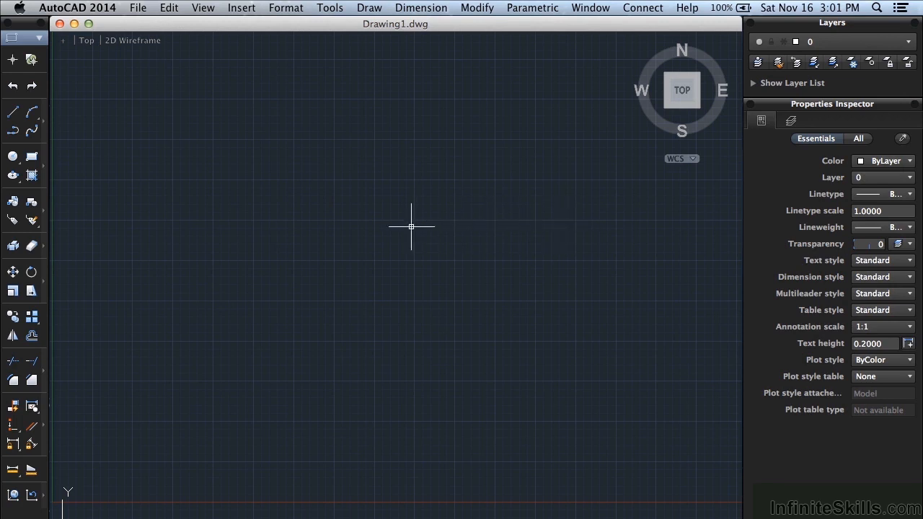
{"action": "mouse_move", "coordinate": [492, 153]}
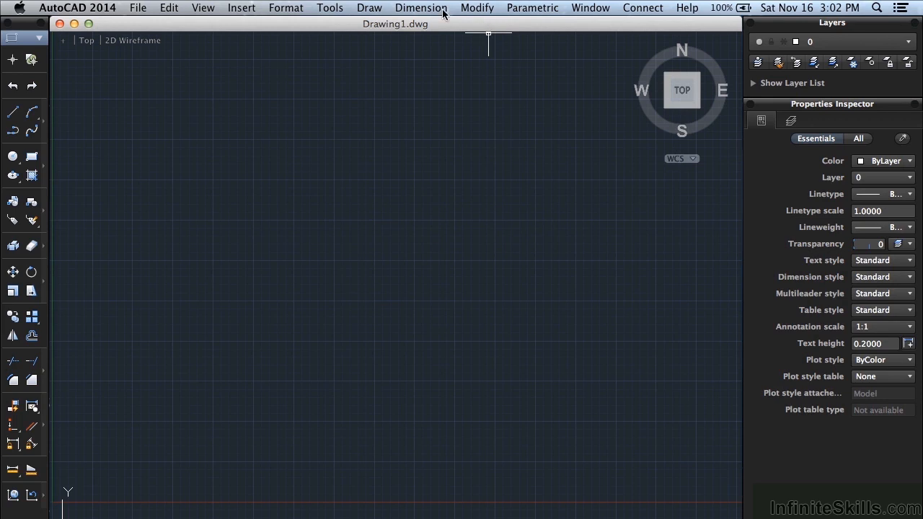
{"action": "mouse_move", "coordinate": [469, 8]}
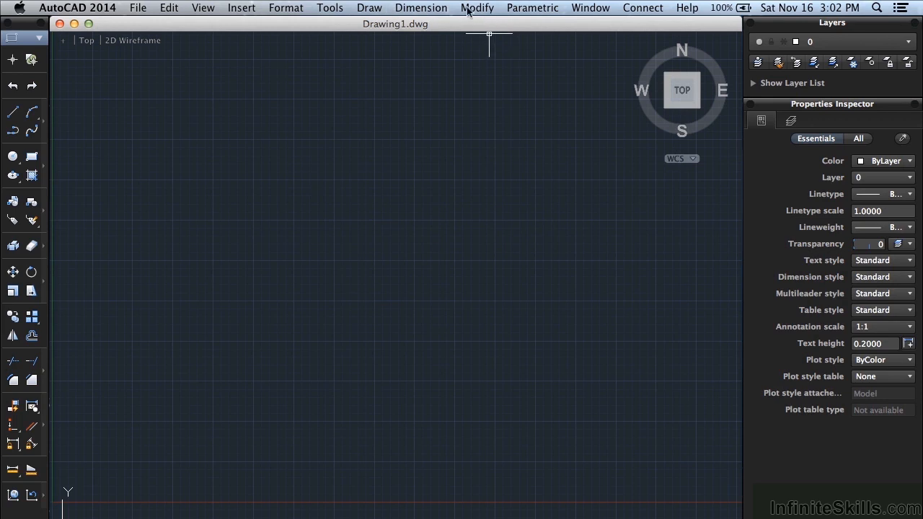
{"action": "mouse_move", "coordinate": [148, 9]}
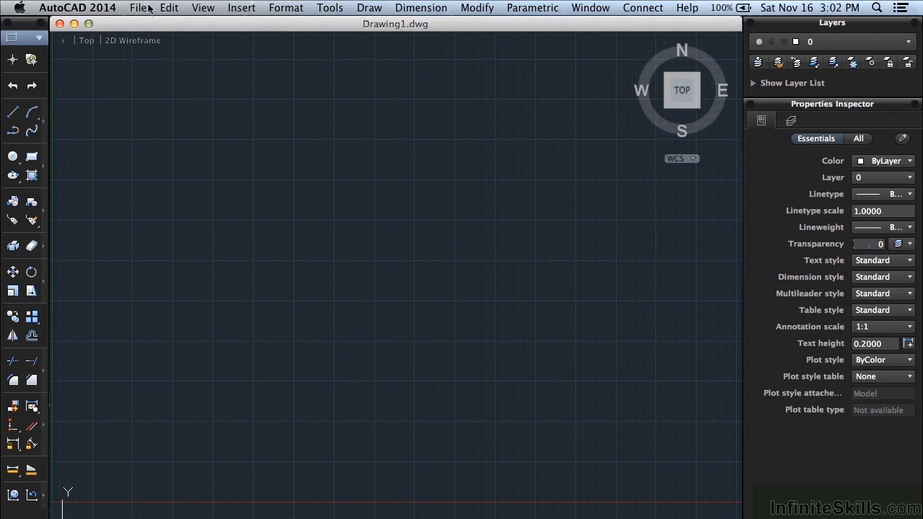
{"action": "mouse_move", "coordinate": [137, 8]}
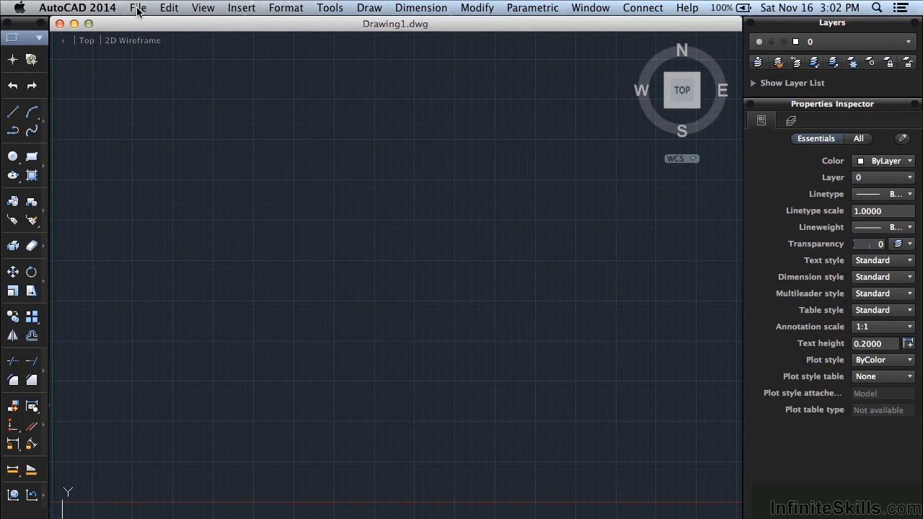
{"action": "left_click", "coordinate": [138, 8]}
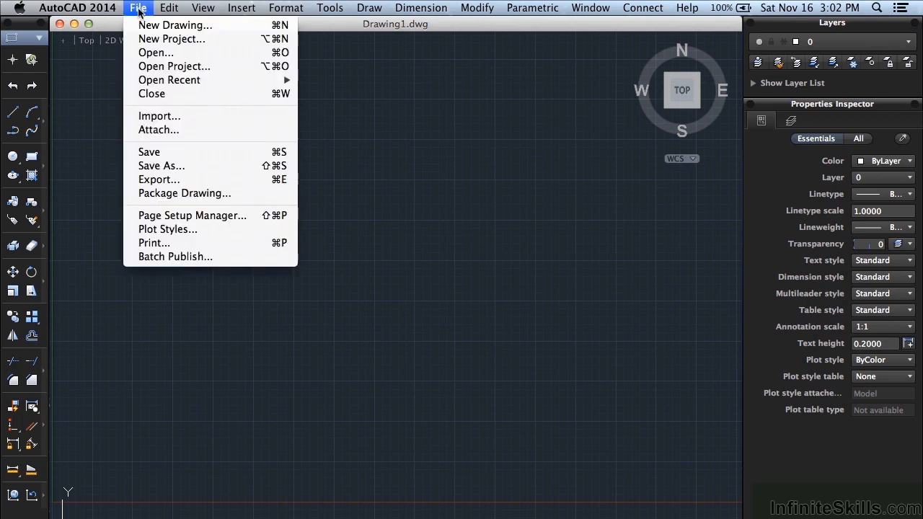
{"action": "left_click", "coordinate": [241, 8]}
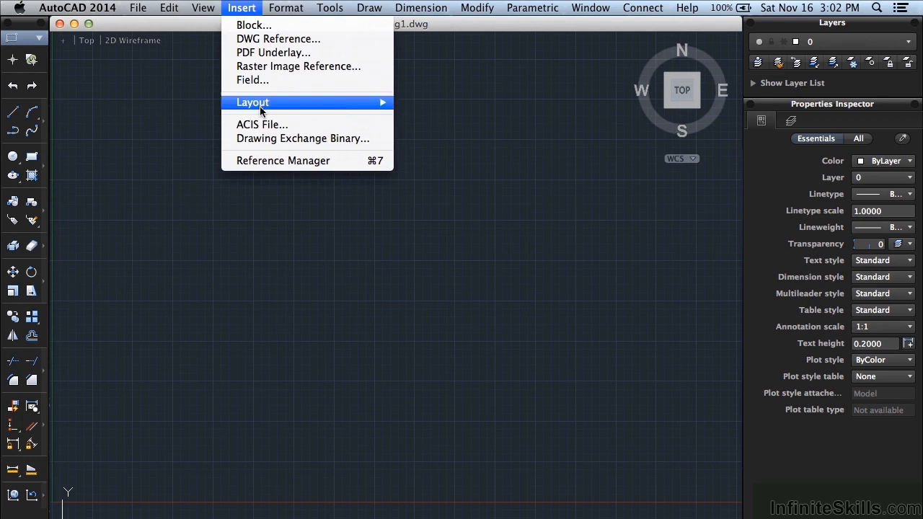
{"action": "left_click", "coordinate": [286, 8]}
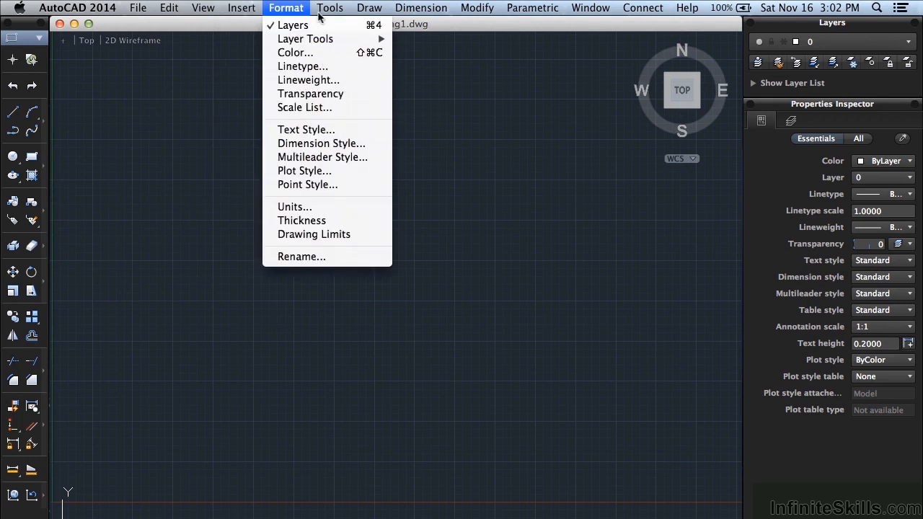
{"action": "left_click", "coordinate": [330, 8]}
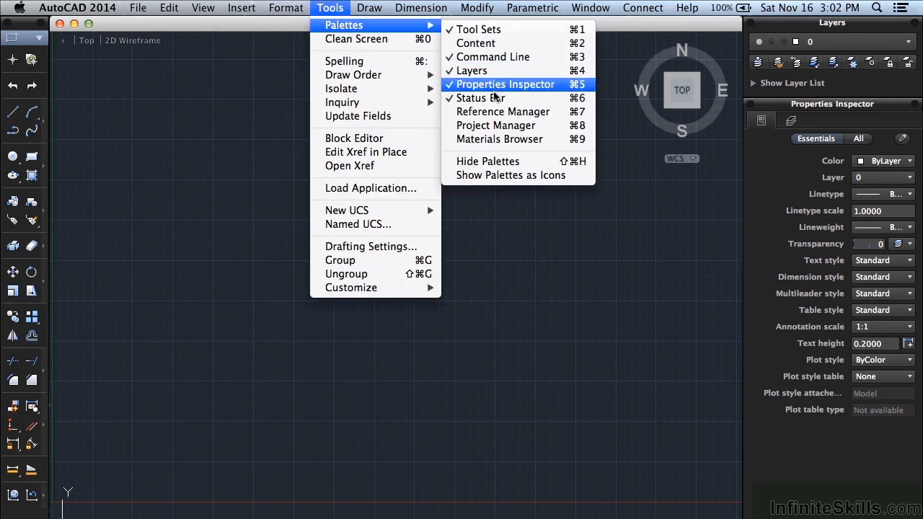
{"action": "mouse_move", "coordinate": [395, 303]}
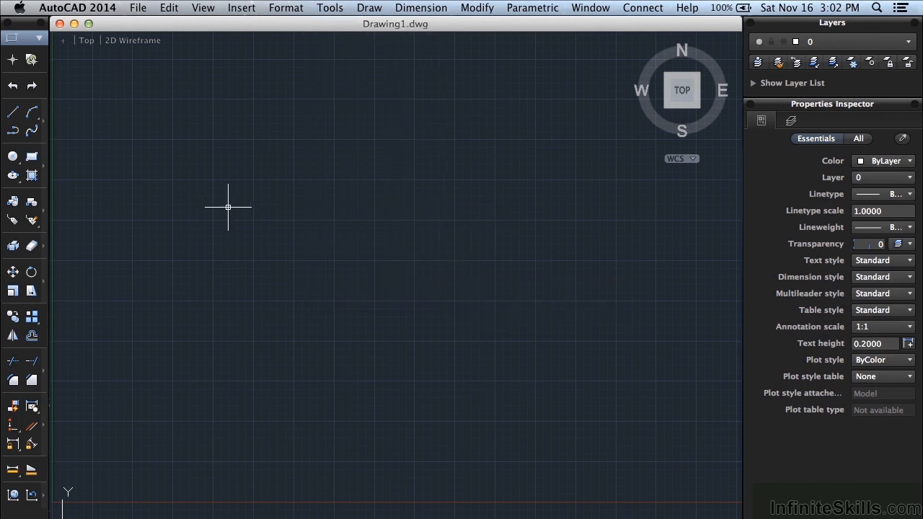
{"action": "mouse_move", "coordinate": [253, 154]}
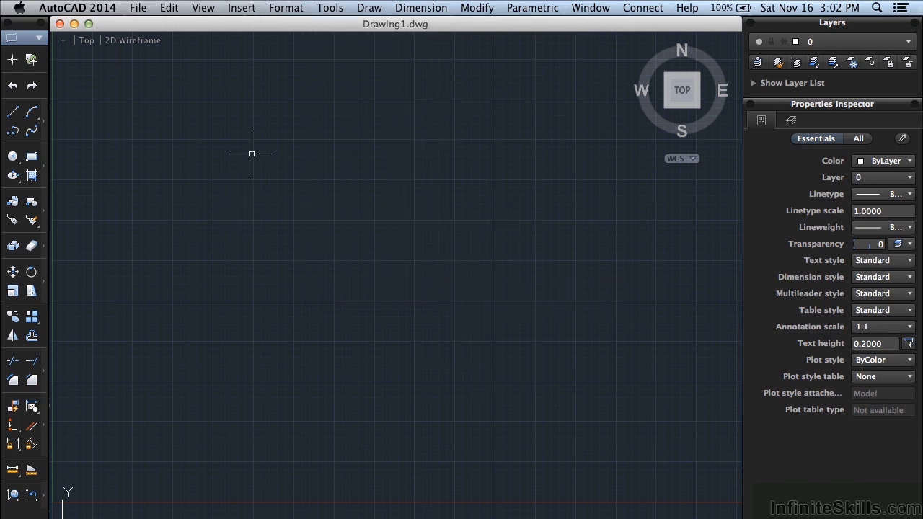
{"action": "left_click", "coordinate": [20, 8]}
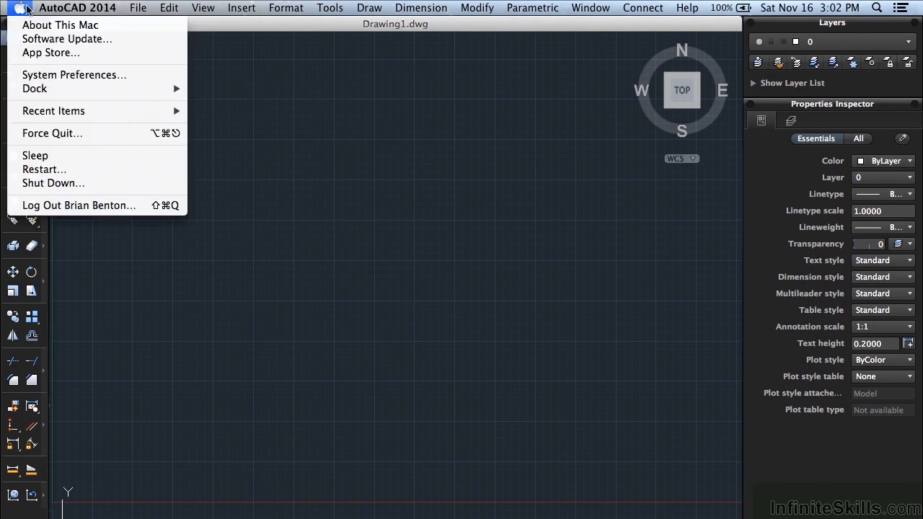
{"action": "left_click", "coordinate": [78, 8]}
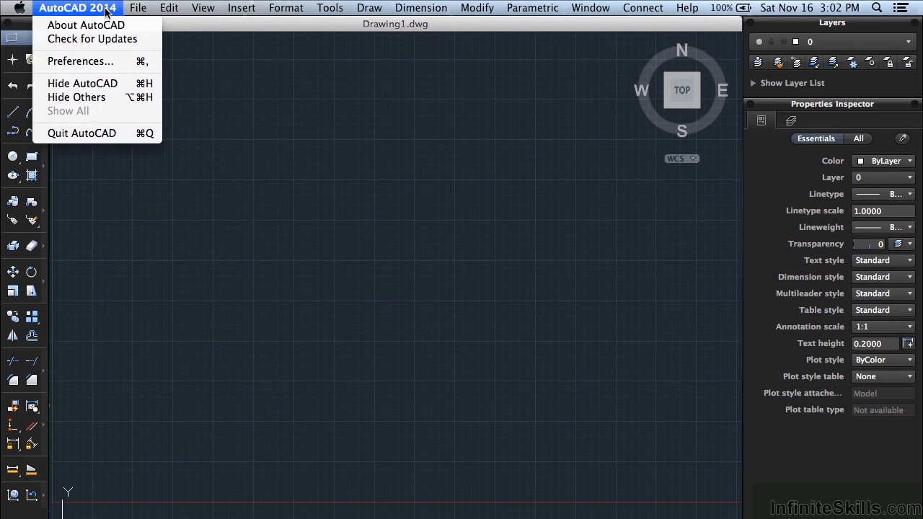
{"action": "mouse_move", "coordinate": [92, 39]}
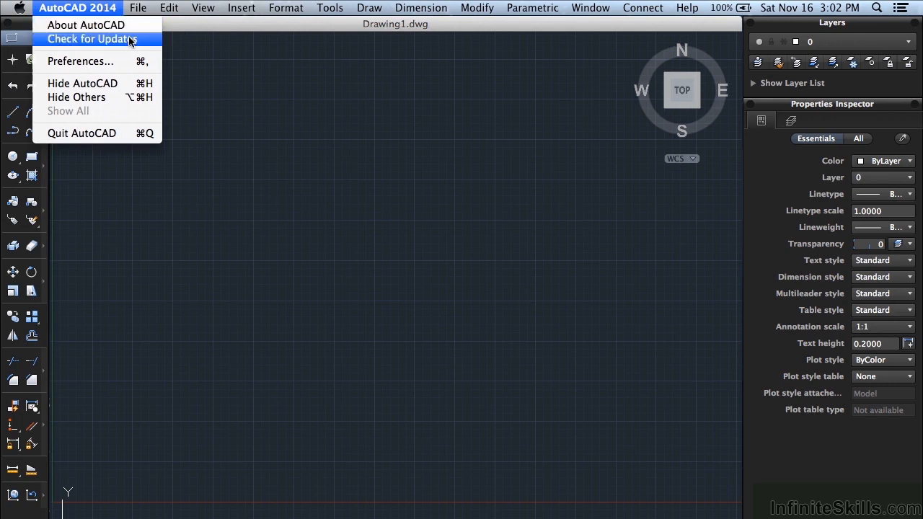
{"action": "mouse_move", "coordinate": [79, 62]}
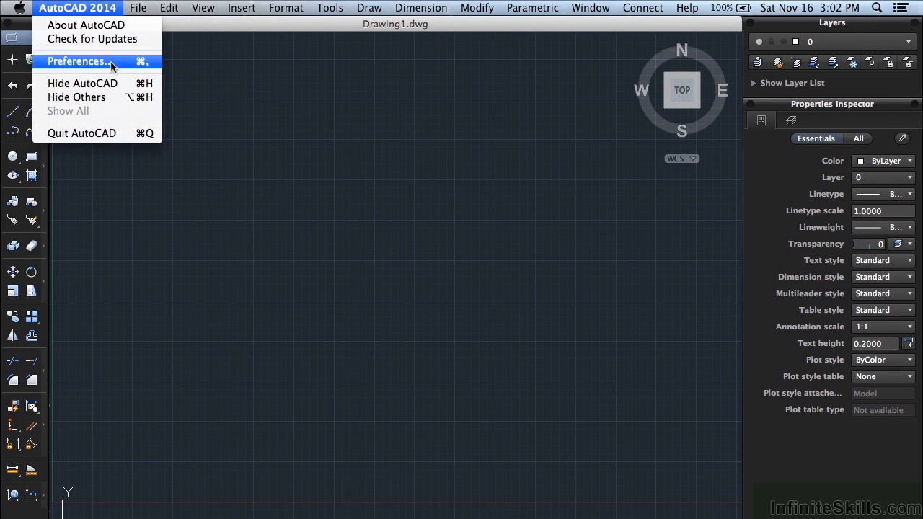
{"action": "mouse_move", "coordinate": [106, 133]}
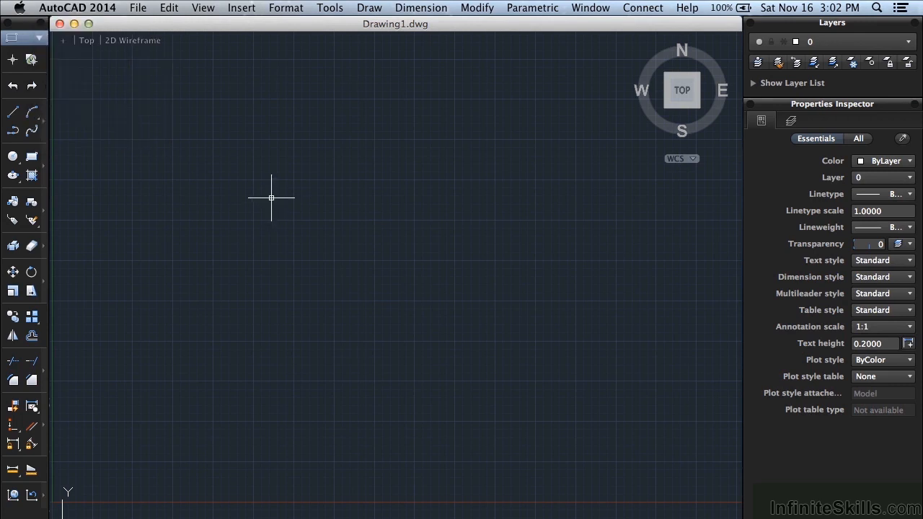
{"action": "mouse_move", "coordinate": [317, 230]}
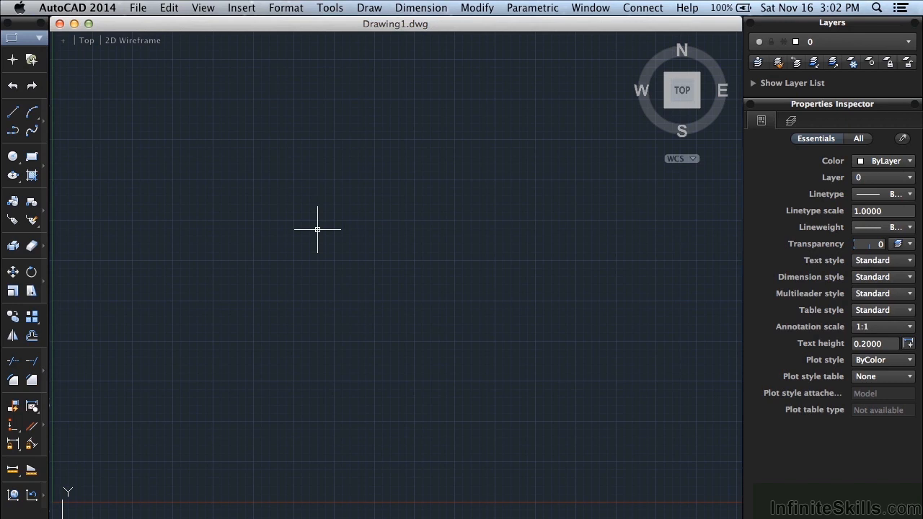
{"action": "mouse_move", "coordinate": [330, 39]}
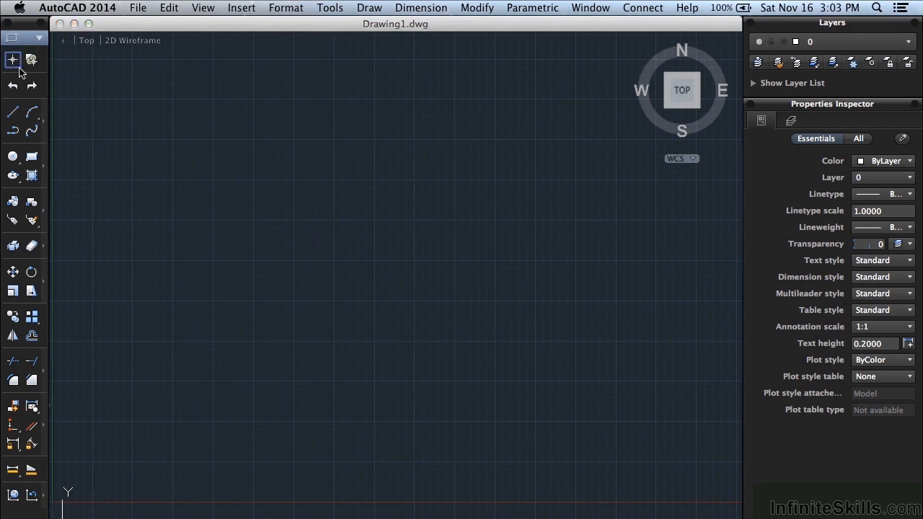
{"action": "mouse_move", "coordinate": [32, 361]}
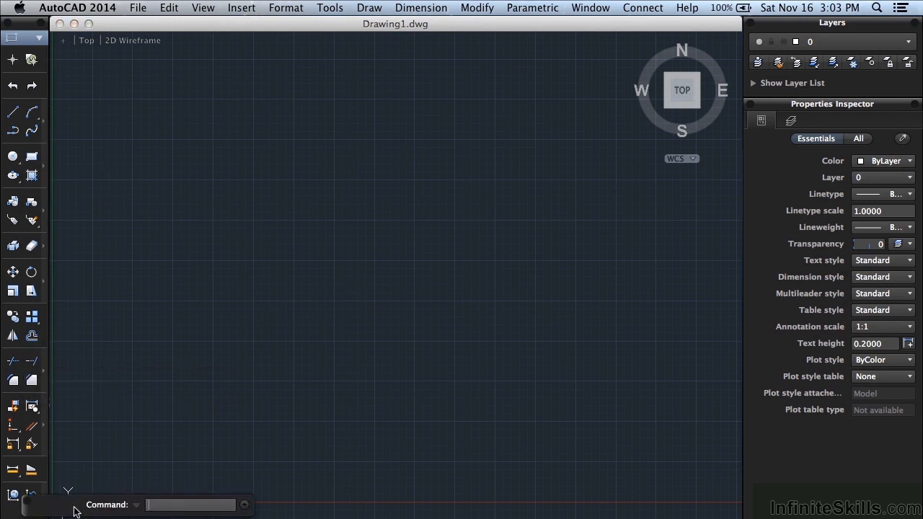
{"action": "left_click_drag", "start_coordinate": [76, 505], "coordinate": [105, 458]}
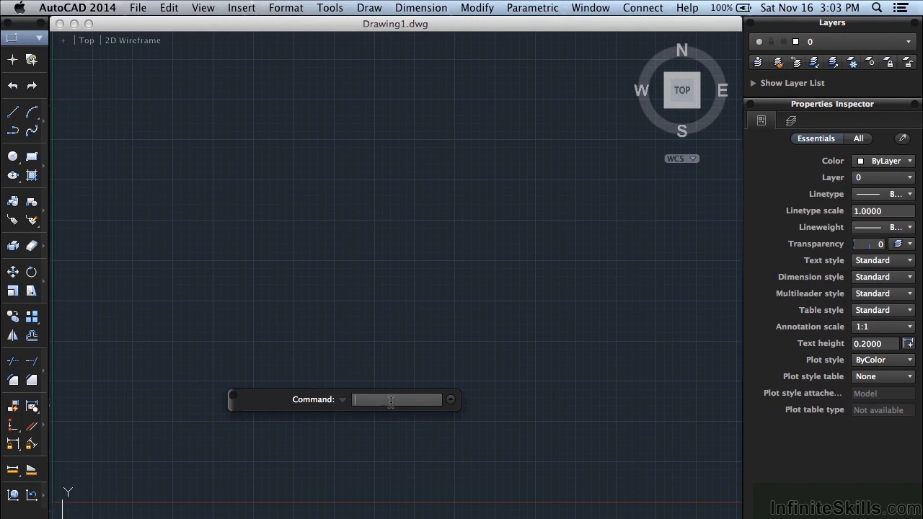
{"action": "type", "text": "LINE"}
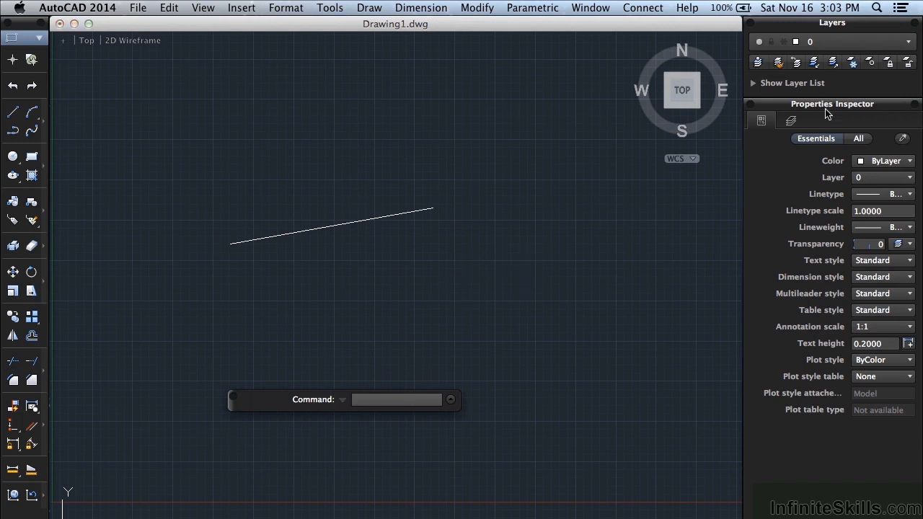
{"action": "mouse_move", "coordinate": [827, 179]}
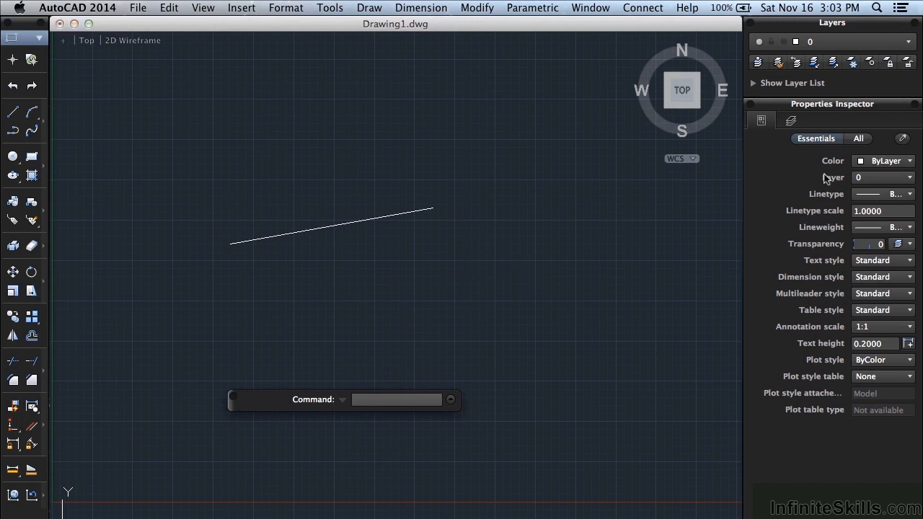
{"action": "mouse_move", "coordinate": [871, 273]}
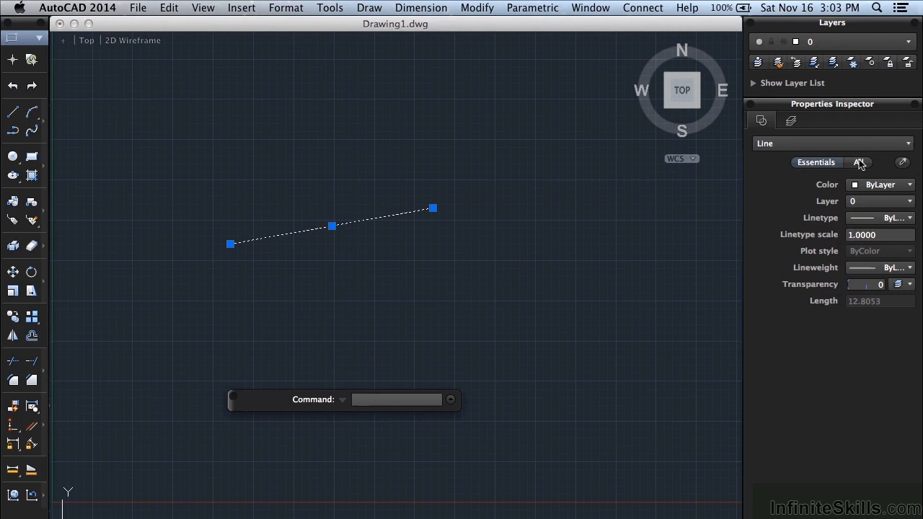
{"action": "left_click", "coordinate": [858, 162]}
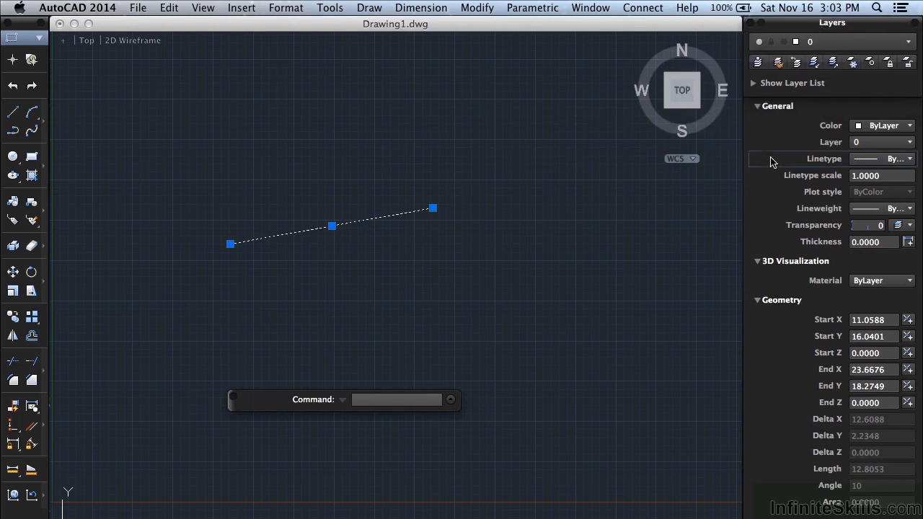
{"action": "mouse_move", "coordinate": [491, 233]}
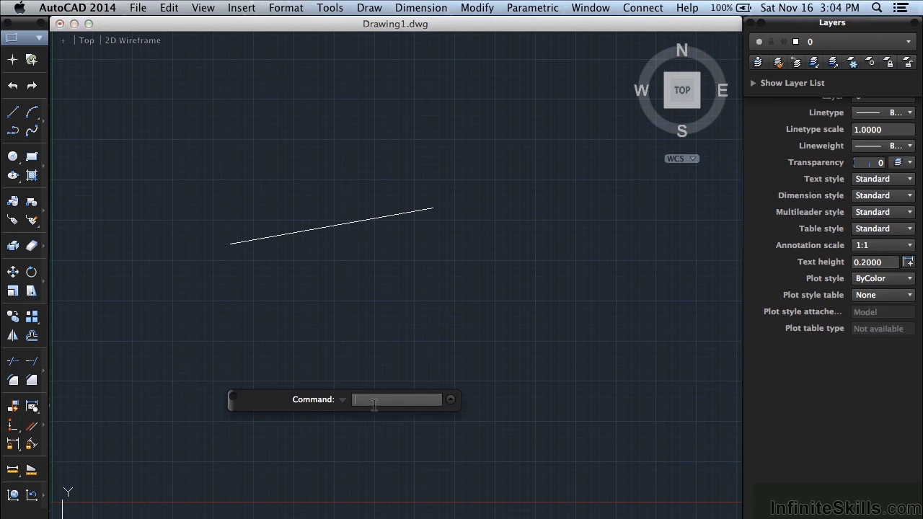
{"action": "mouse_move", "coordinate": [379, 319]}
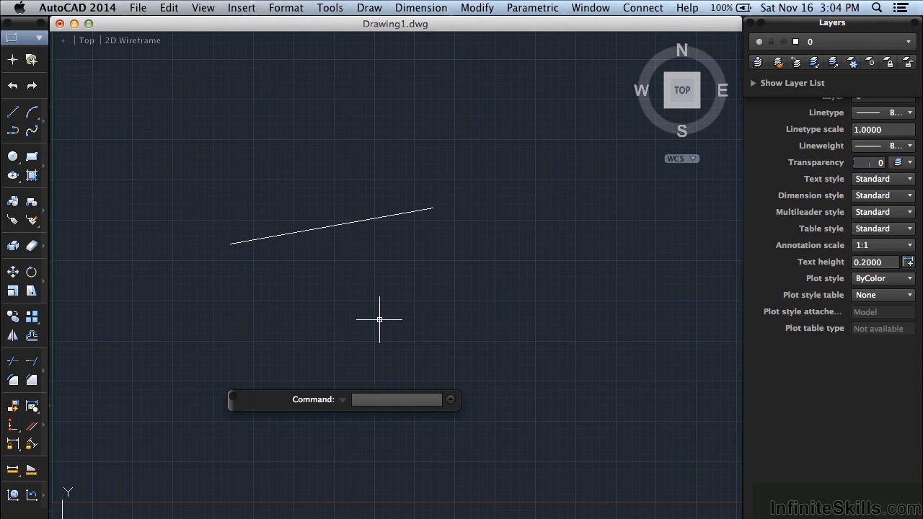
{"action": "mouse_move", "coordinate": [380, 319]}
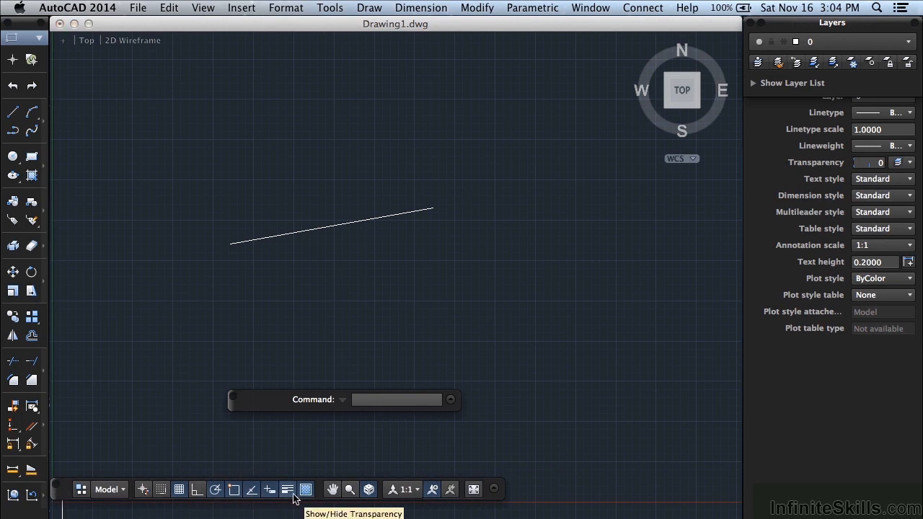
{"action": "mouse_move", "coordinate": [270, 490]}
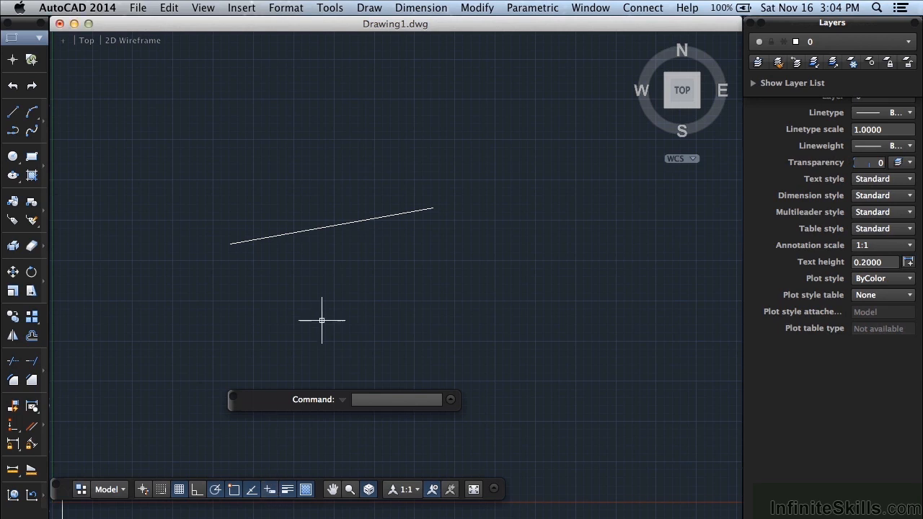
{"action": "mouse_move", "coordinate": [383, 296]}
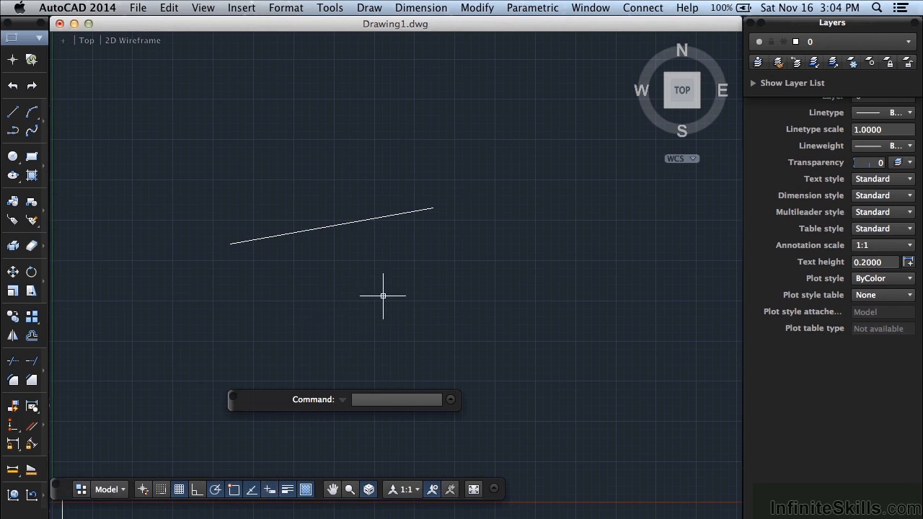
{"action": "mouse_move", "coordinate": [395, 282]}
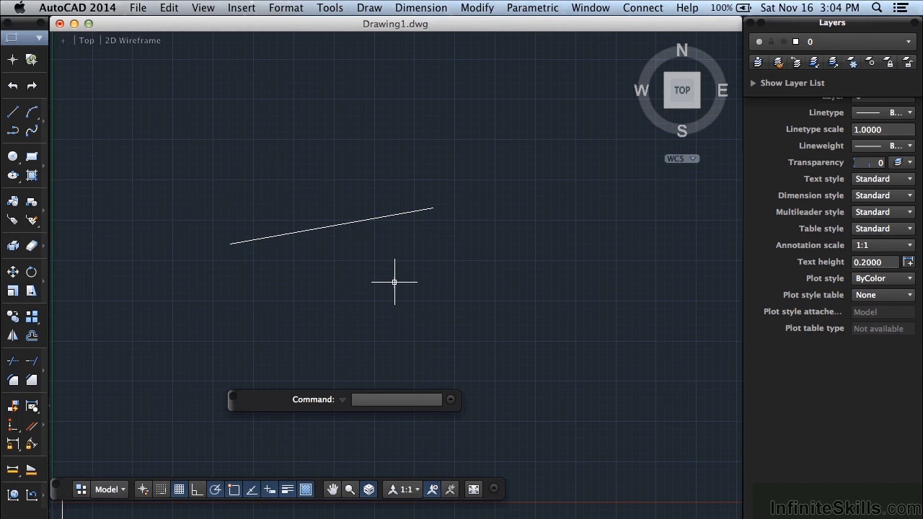
Draw a line by typing LINE at the cursor, then type LINE again for another.
{"action": "type", "text": "L"}
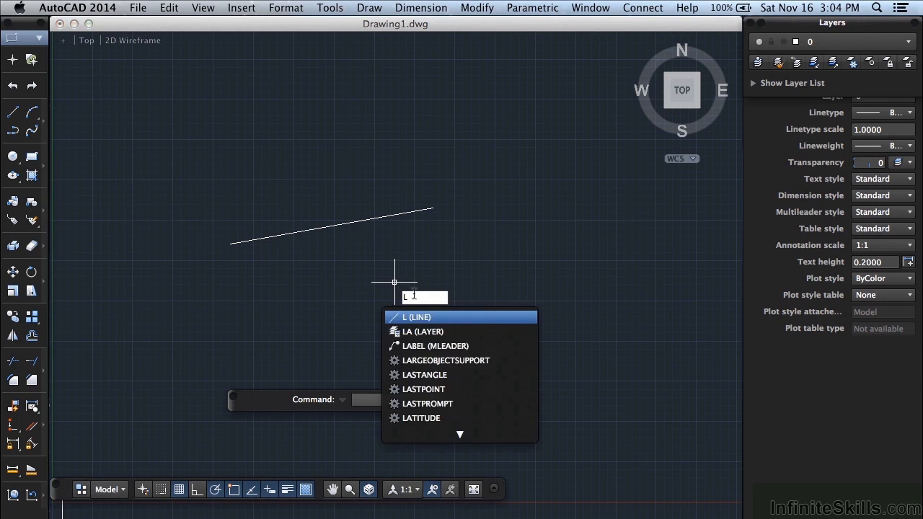
{"action": "type", "text": "INE"}
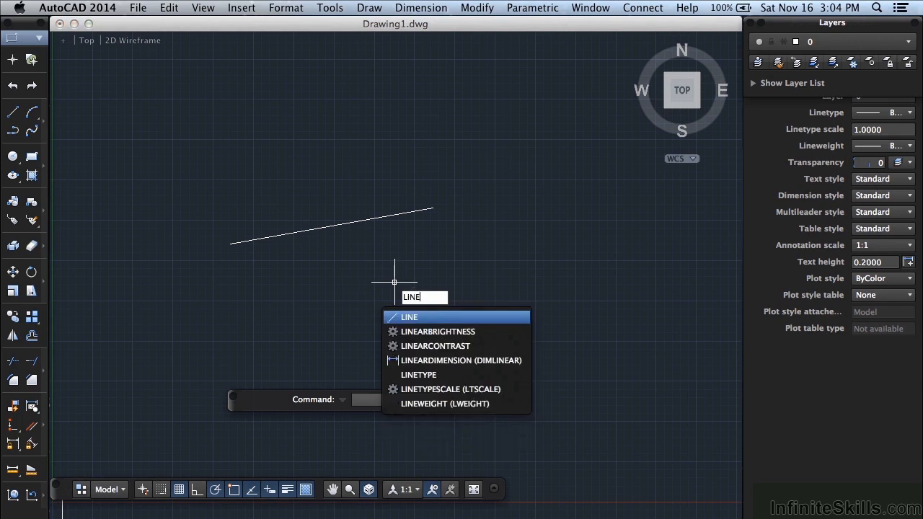
{"action": "mouse_move", "coordinate": [434, 310]}
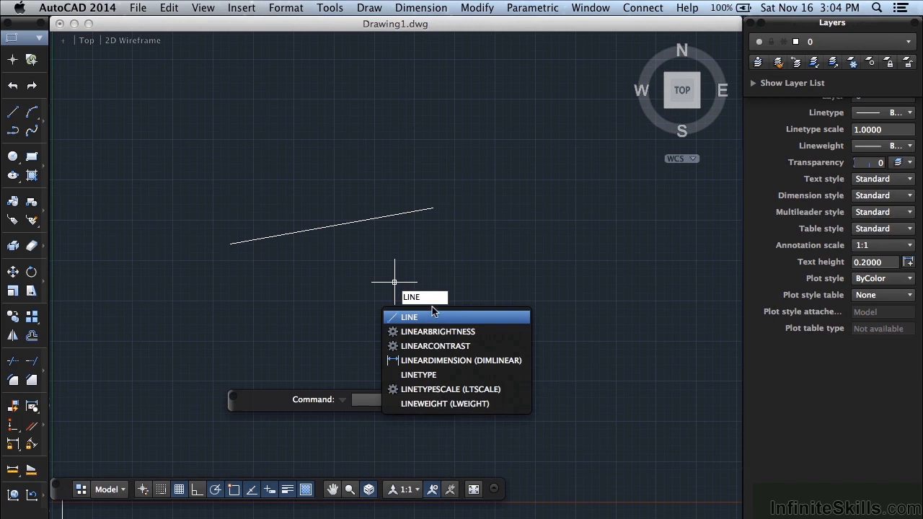
{"action": "left_click", "coordinate": [409, 317]}
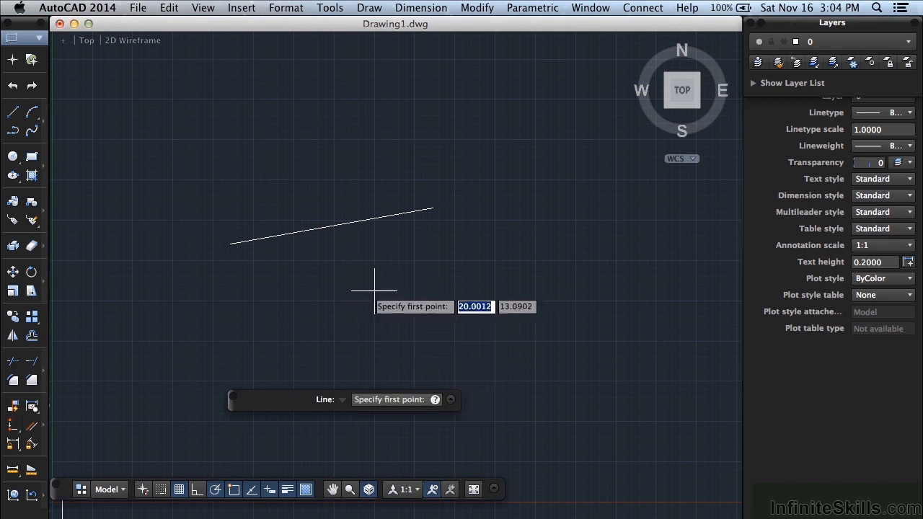
{"action": "left_click", "coordinate": [374, 280]}
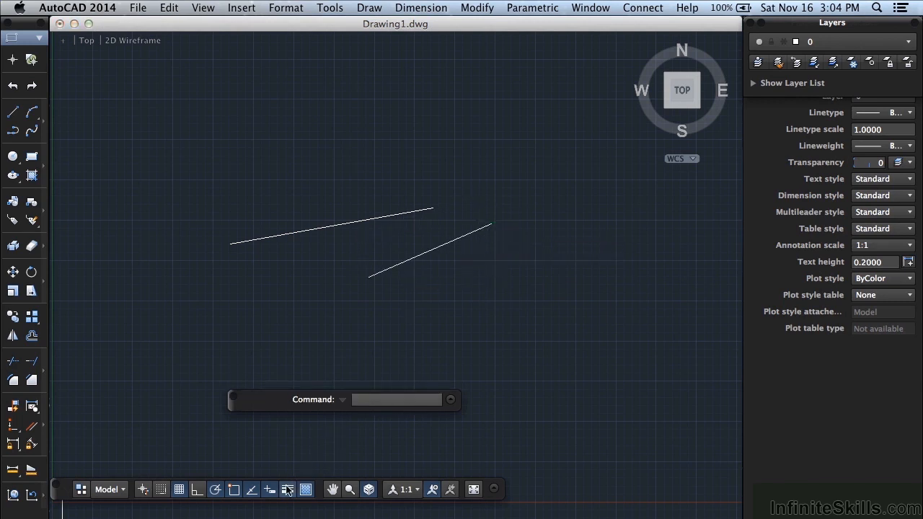
{"action": "type", "text": "L"}
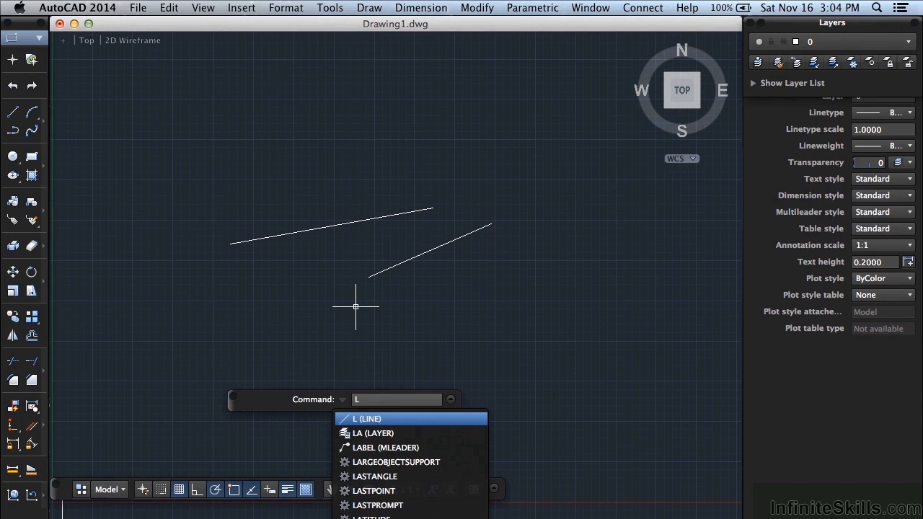
{"action": "type", "text": "INE"}
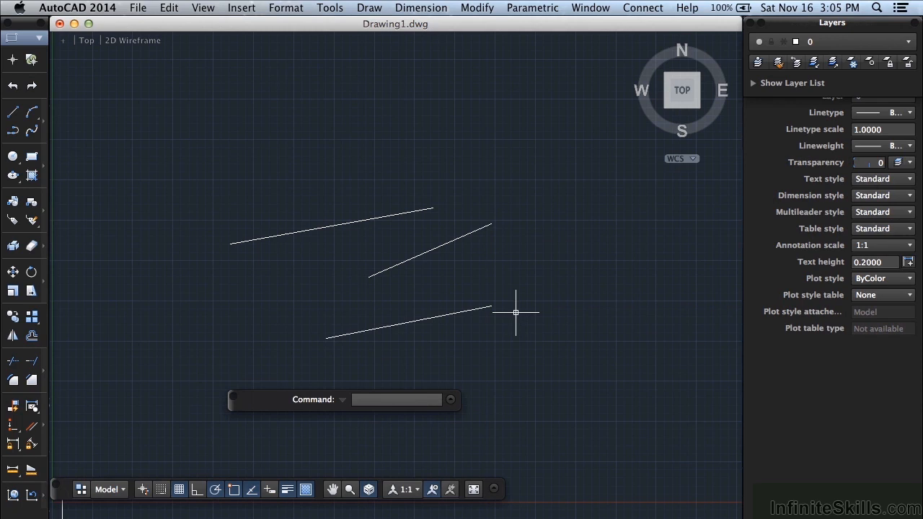
{"action": "mouse_move", "coordinate": [296, 158]}
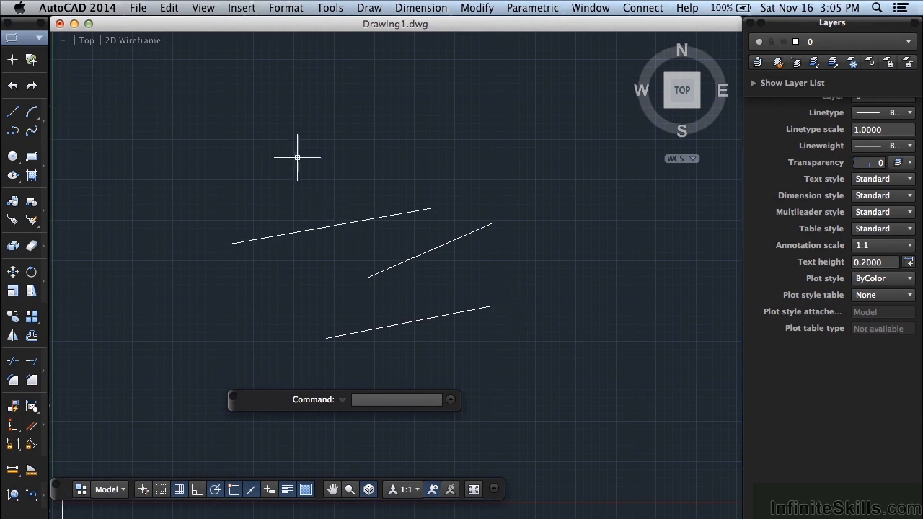
{"action": "mouse_move", "coordinate": [274, 121]}
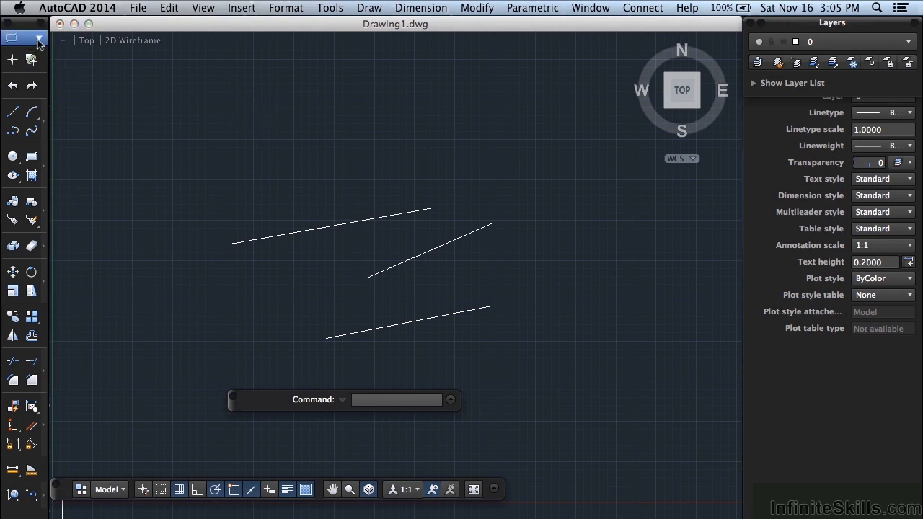
Switch to the annotation tool set and back, then browse the Edit and Format menus.
{"action": "left_click", "coordinate": [39, 38]}
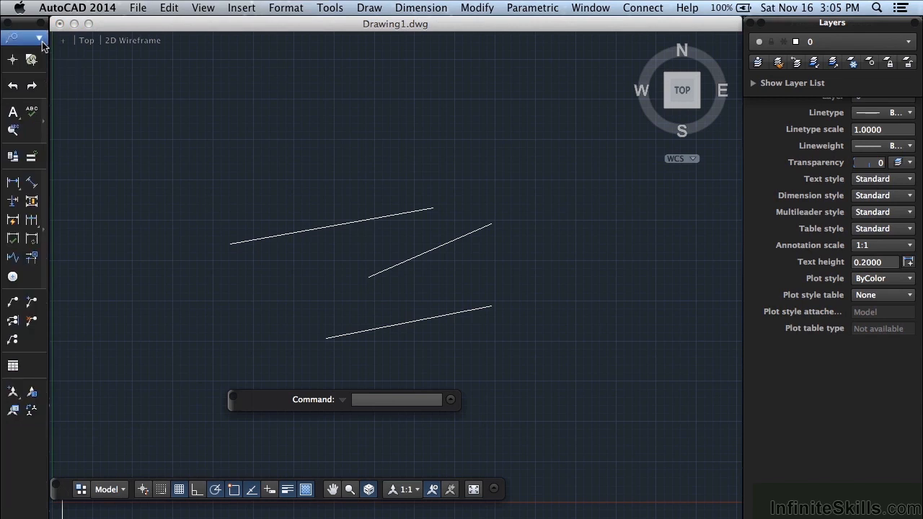
{"action": "left_click", "coordinate": [40, 38]}
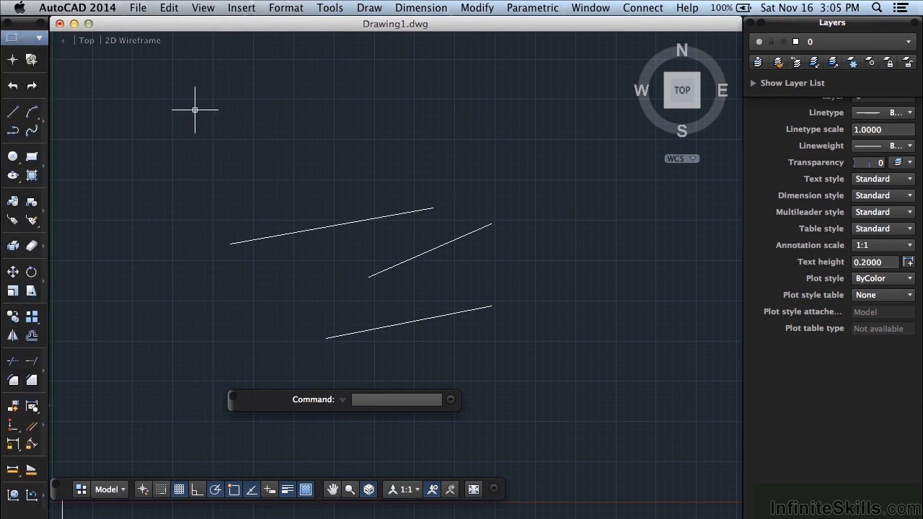
{"action": "left_click", "coordinate": [169, 8]}
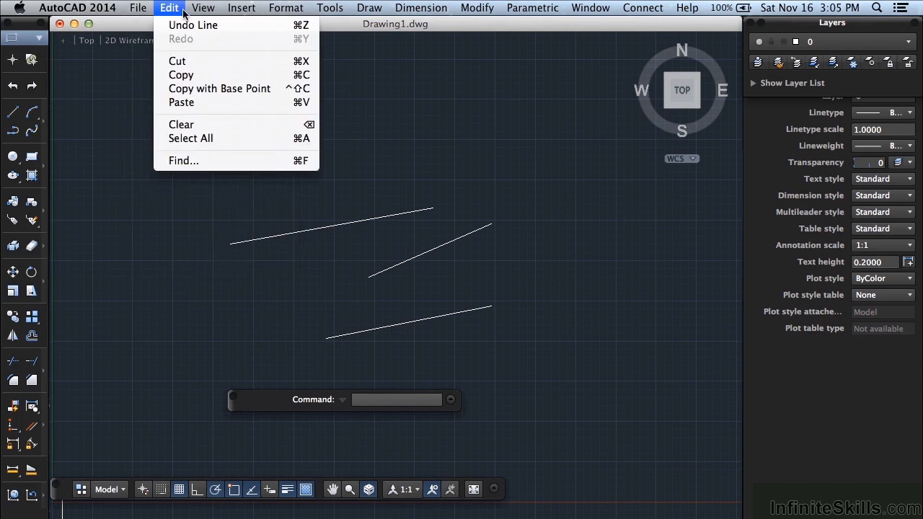
{"action": "left_click", "coordinate": [285, 8]}
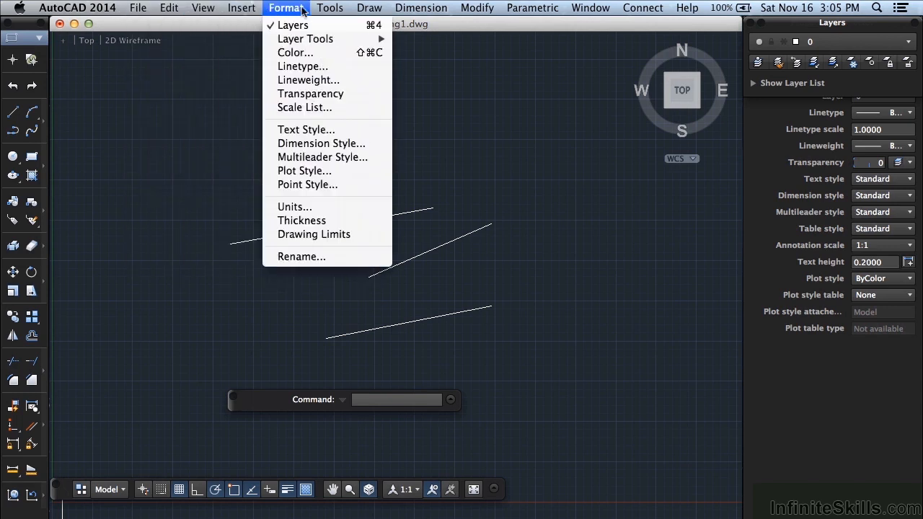
{"action": "left_click", "coordinate": [330, 8]}
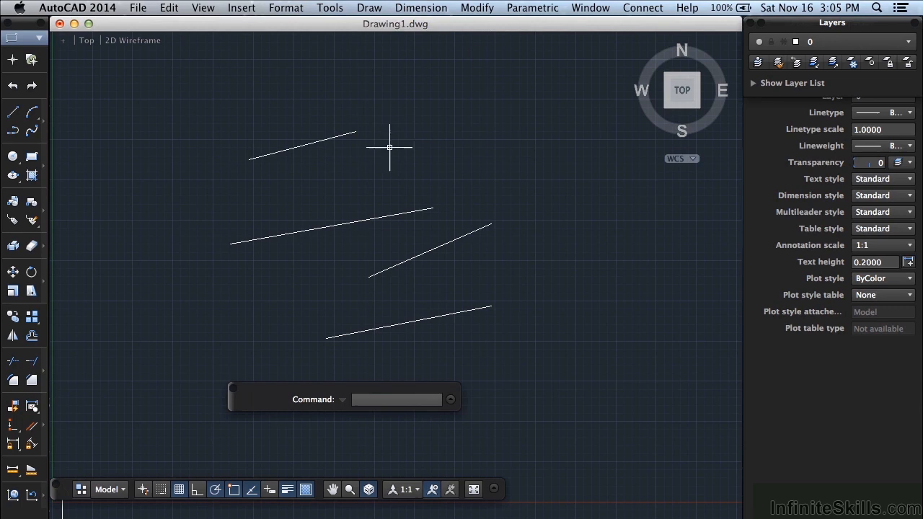
Draw a line with the Line tool, finish it, and start another from the Draw menu.
{"action": "left_click", "coordinate": [12, 111]}
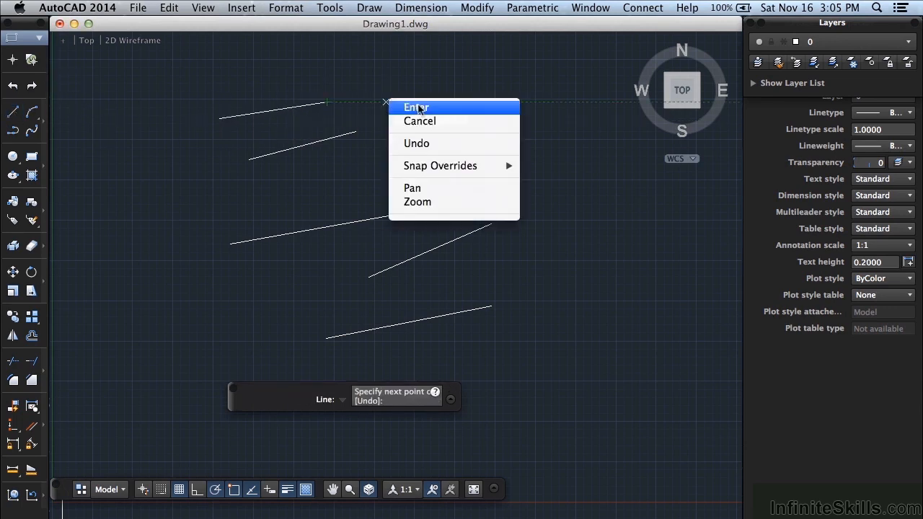
{"action": "left_click", "coordinate": [417, 107]}
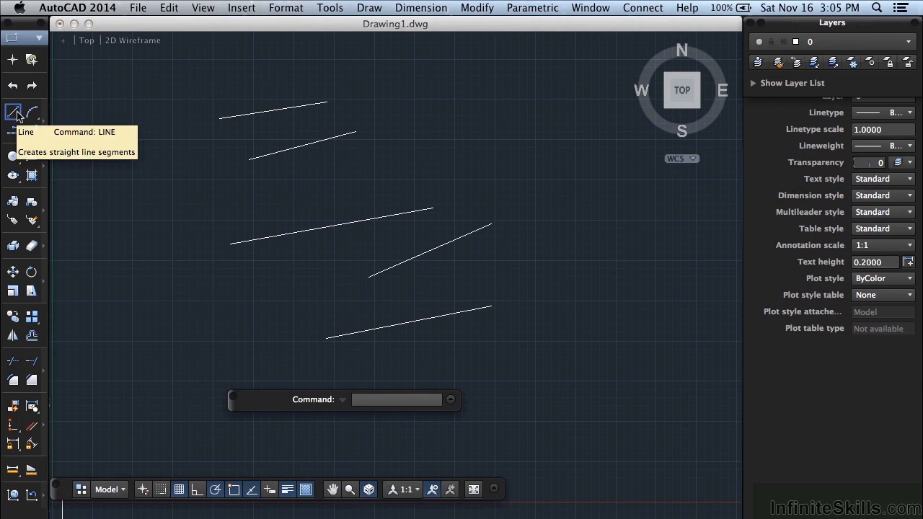
{"action": "left_click", "coordinate": [370, 8]}
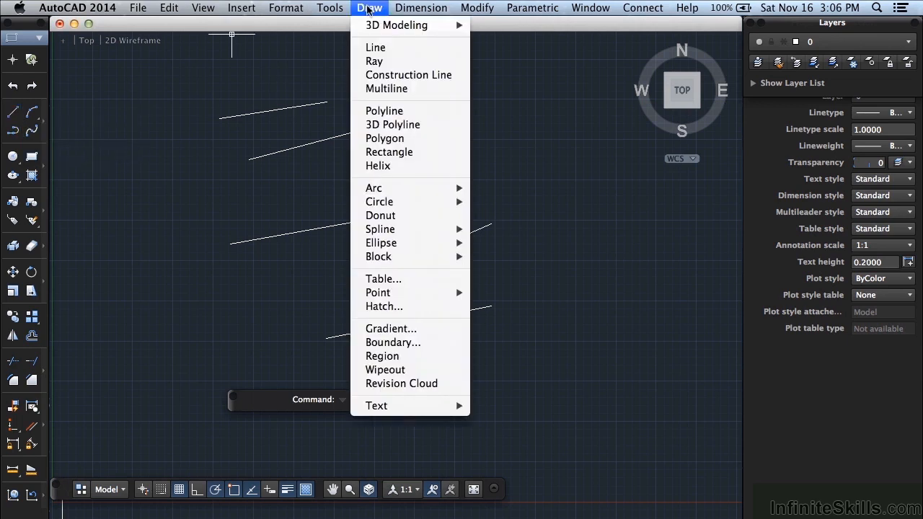
{"action": "mouse_move", "coordinate": [375, 47]}
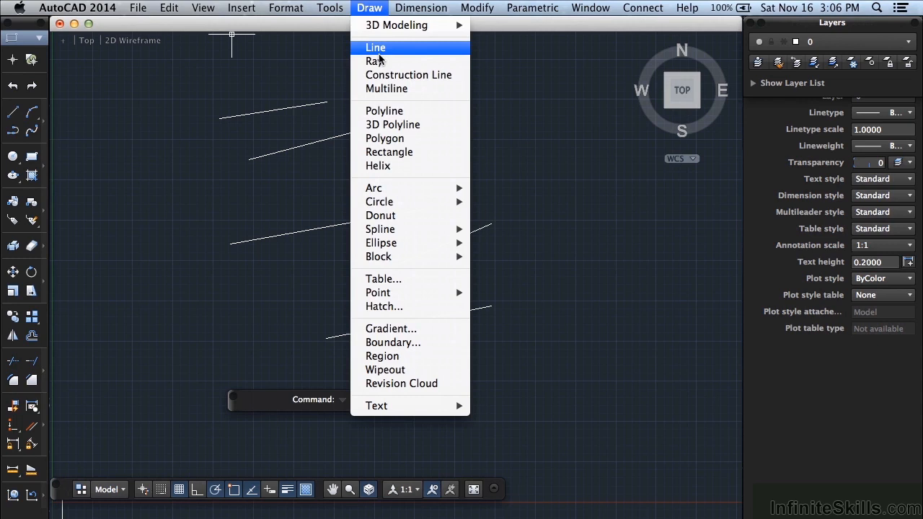